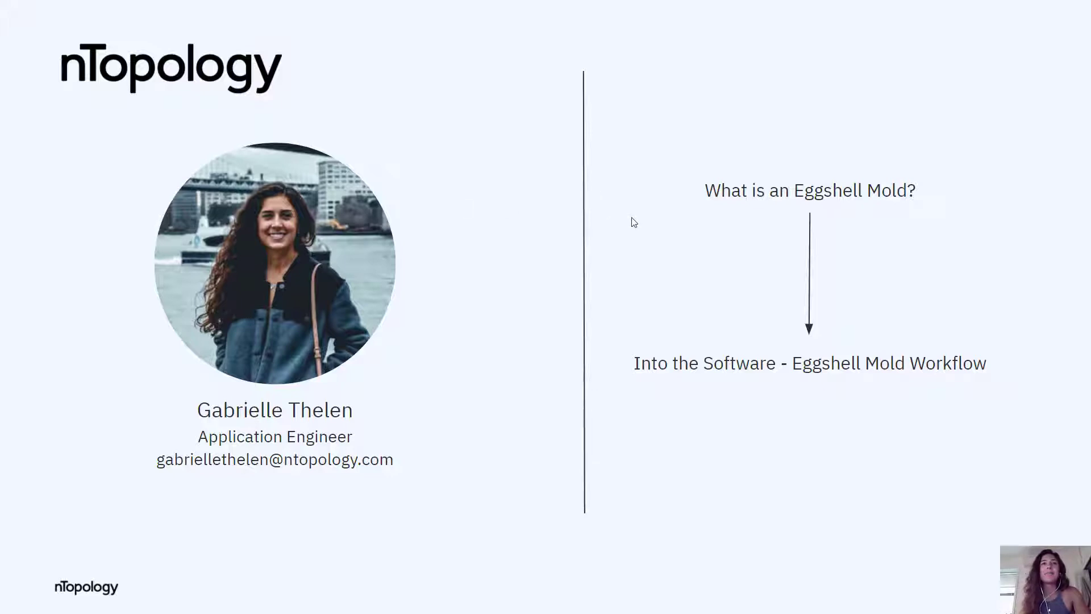
# - Advance past the intro slides to the open Eggshell Mold workflow showing the outsole mold
pyautogui.press('Right')
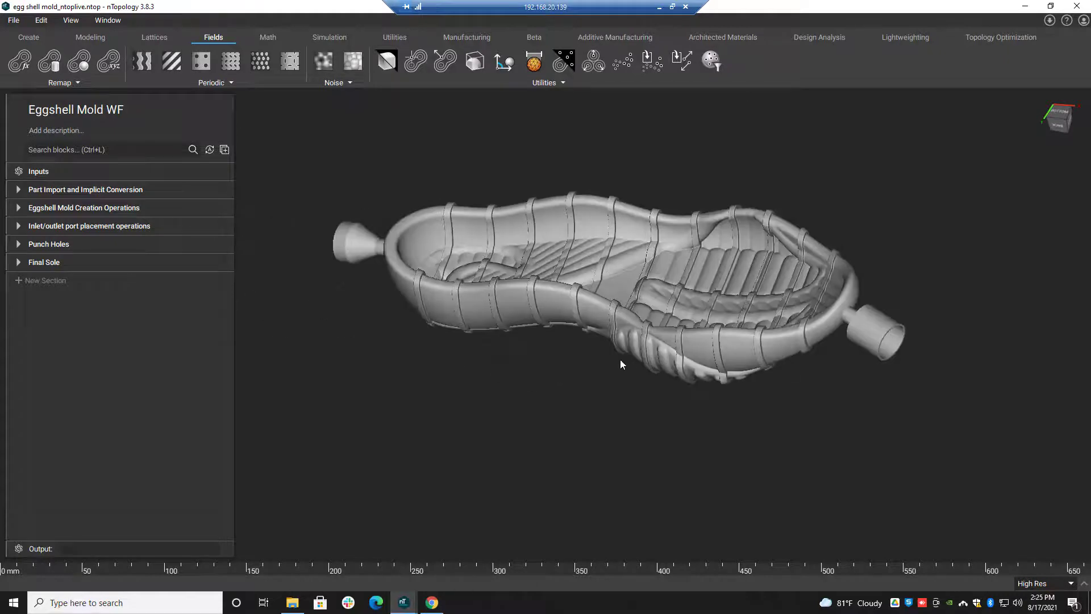
# - Apply a section cut with a plane normal value of 0, then orbit to inspect the tread
pyautogui.moveTo(621, 363); pyautogui.dragTo(652, 357)
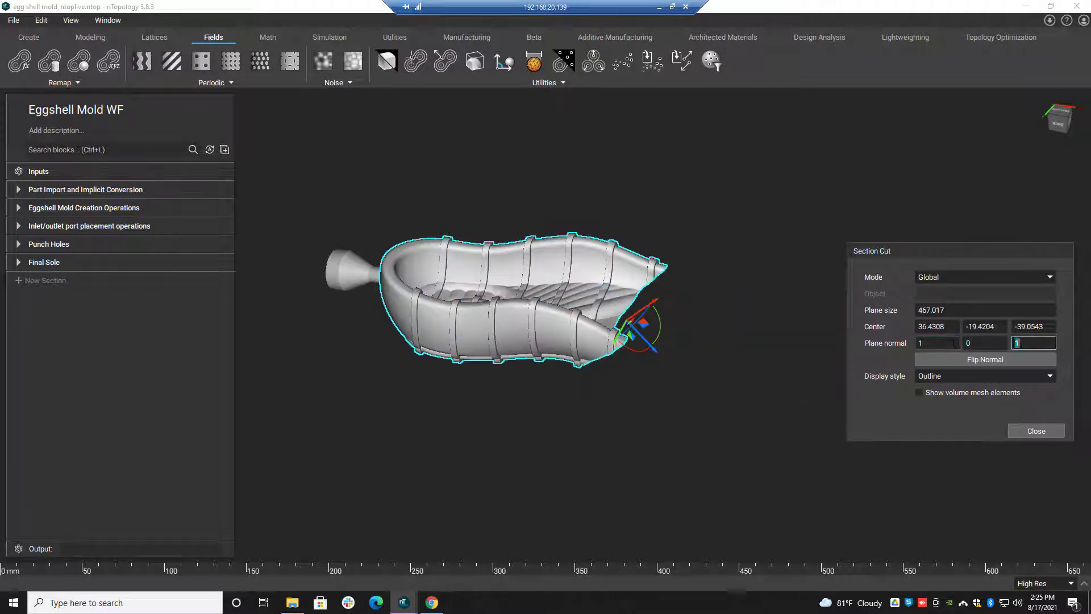
pyautogui.write('0')
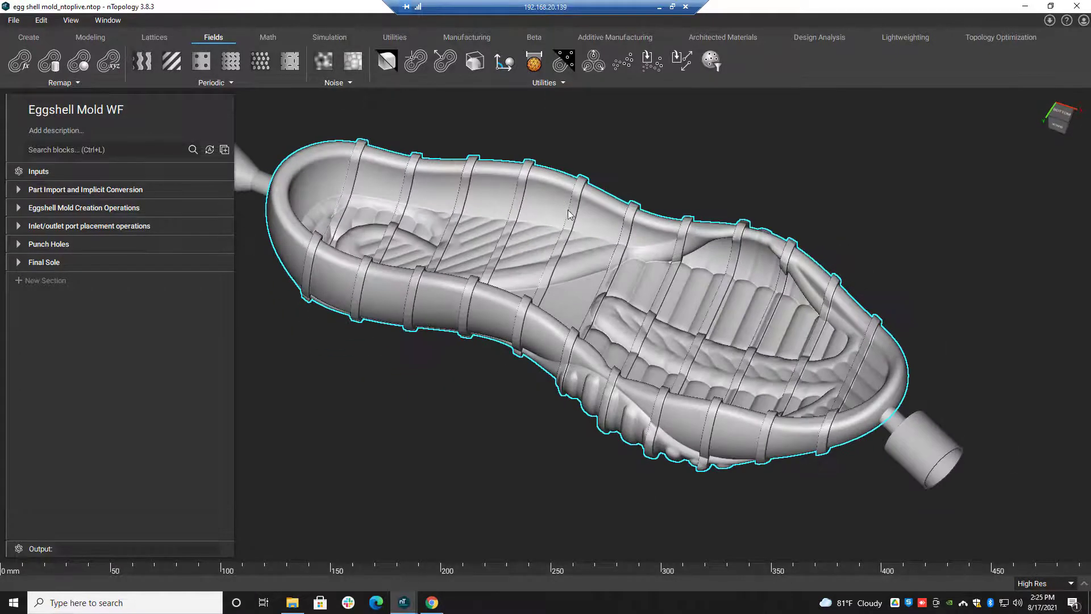
pyautogui.moveTo(571, 216); pyautogui.dragTo(527, 191)
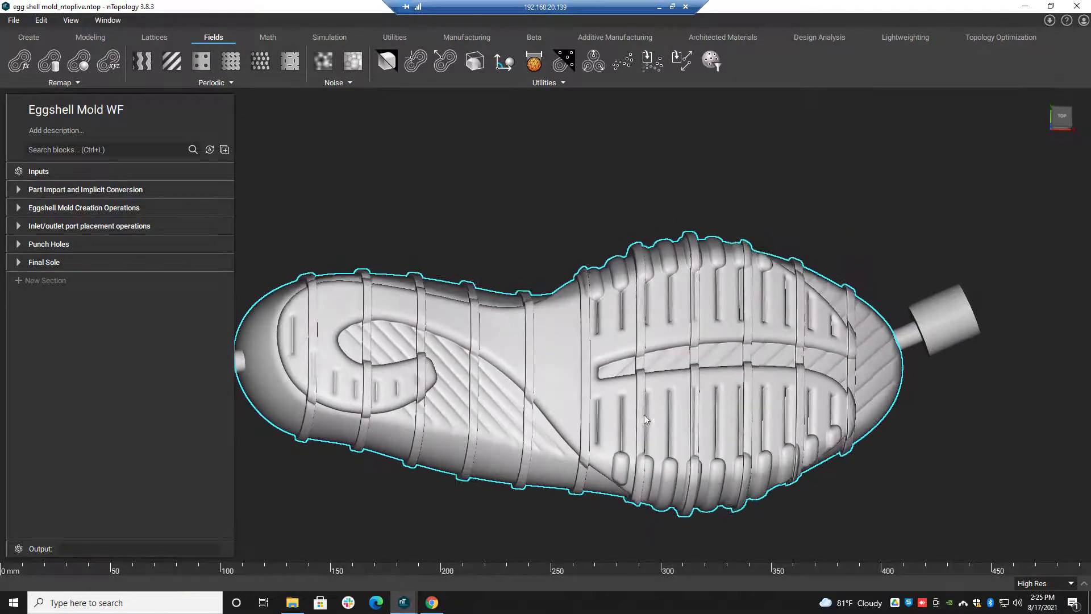
pyautogui.moveTo(644, 417); pyautogui.dragTo(589, 252)
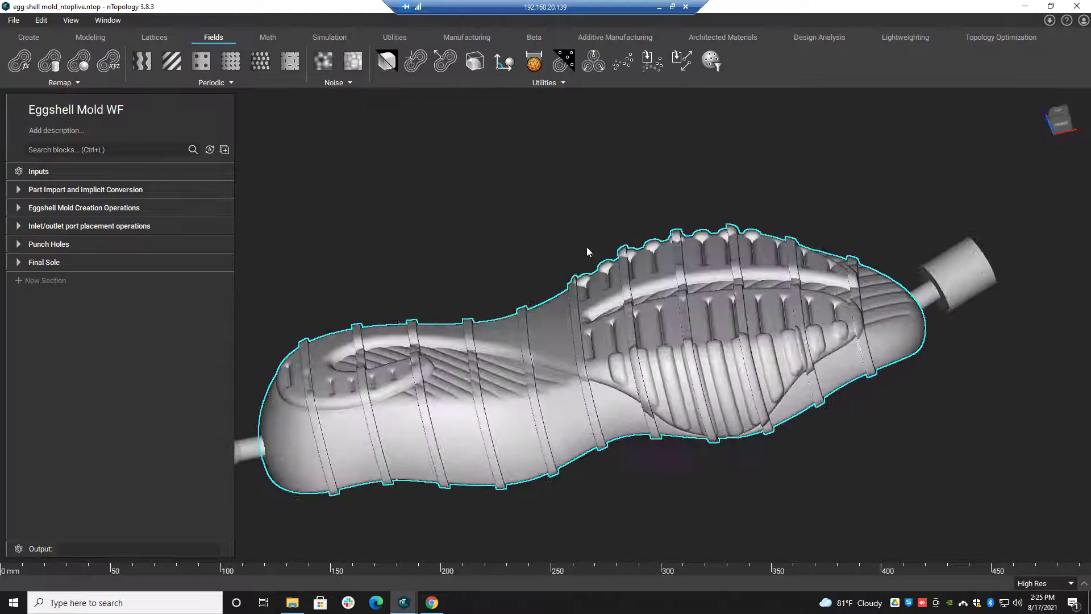
pyautogui.moveTo(587, 252); pyautogui.dragTo(696, 416)
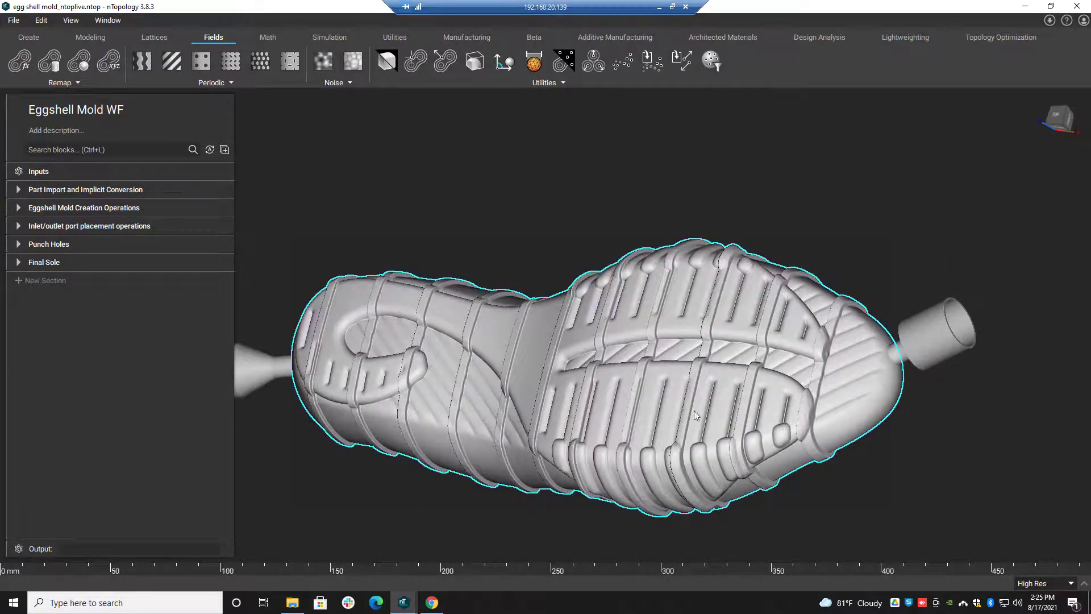
pyautogui.moveTo(696, 415); pyautogui.dragTo(640, 347)
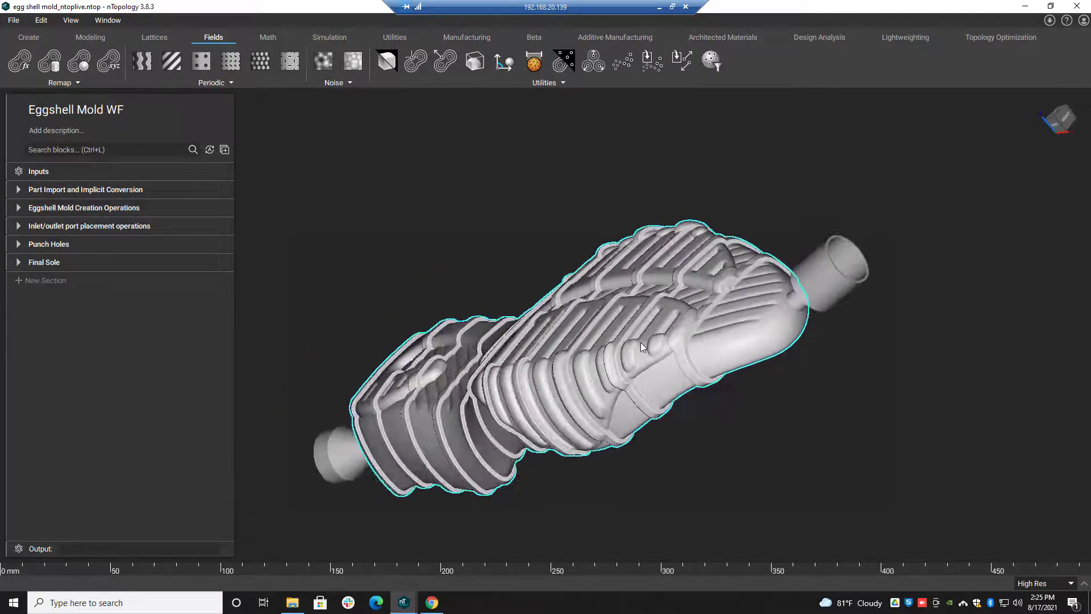
pyautogui.moveTo(641, 348); pyautogui.dragTo(619, 285)
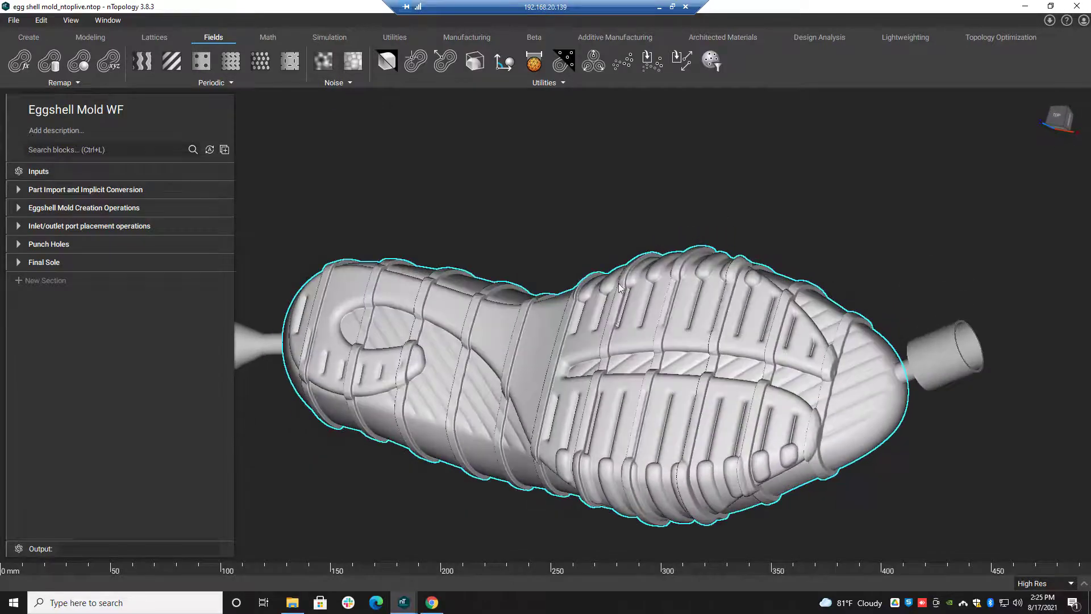
pyautogui.moveTo(620, 289); pyautogui.dragTo(478, 449)
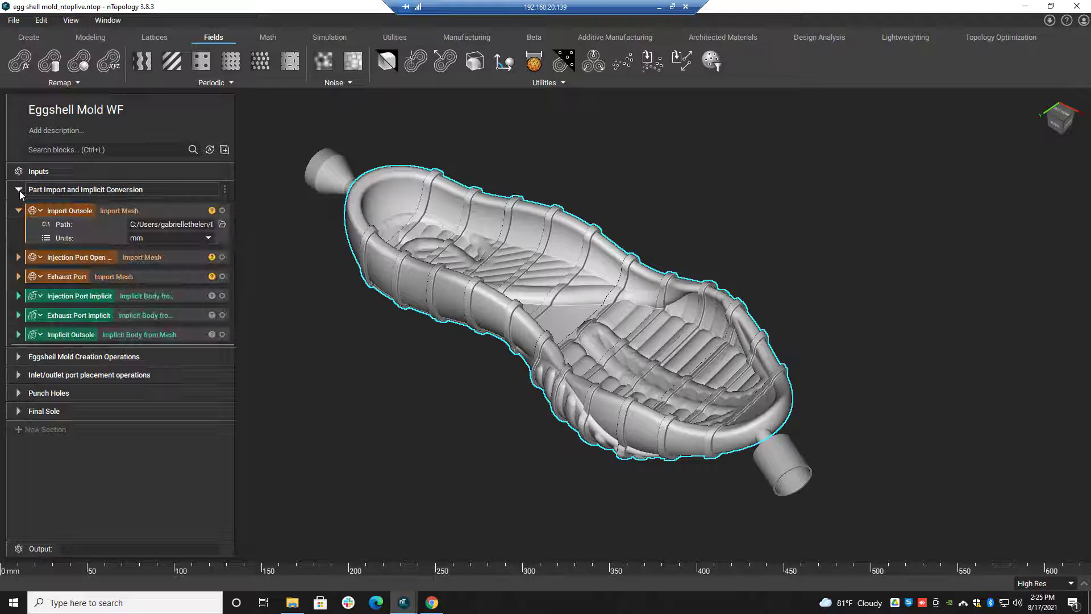
# - Expand Part Import and Implicit Conversion to review the outsole and port imports, then collapse it
pyautogui.click(18, 189)
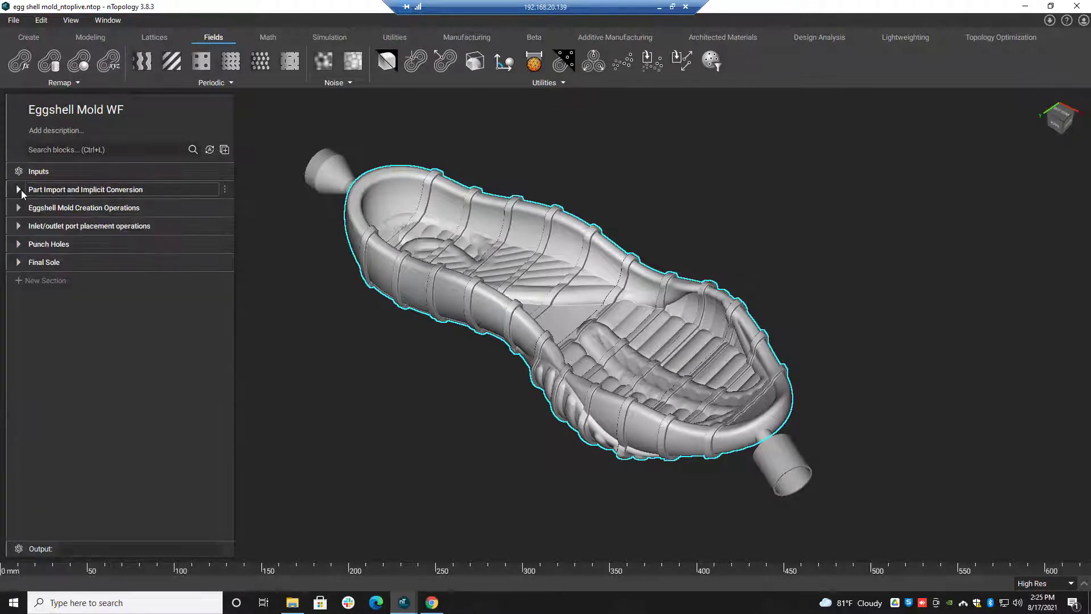
pyautogui.click(18, 190)
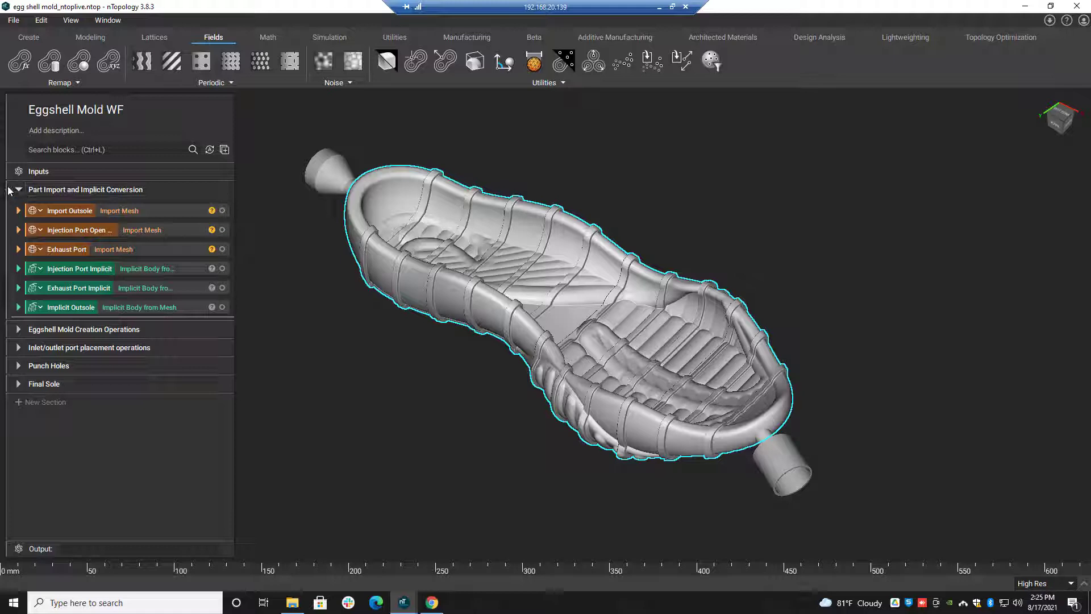
pyautogui.click(19, 189)
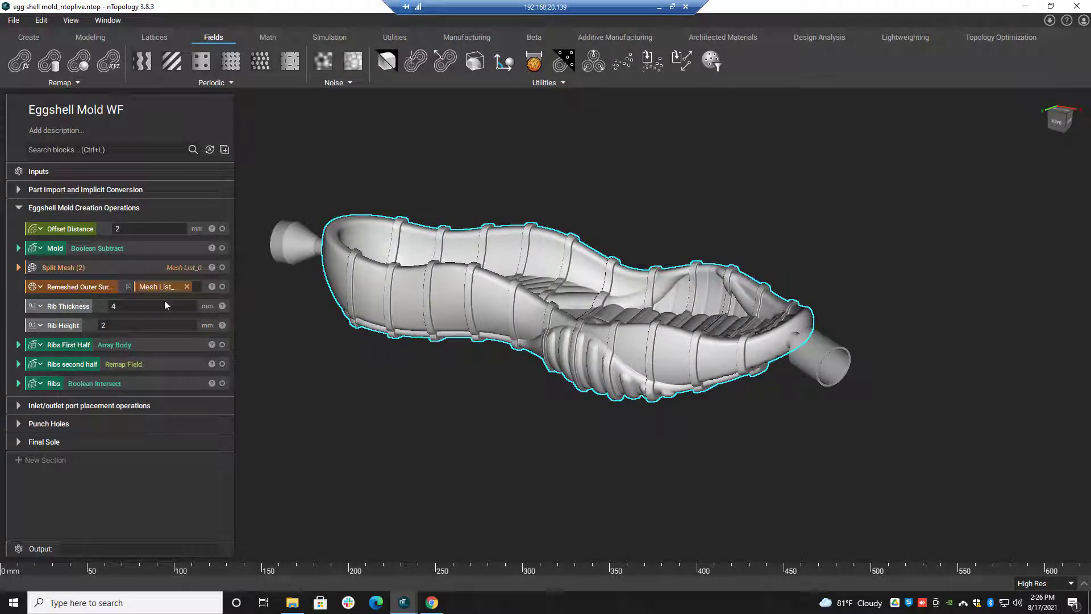
pyautogui.moveTo(80, 286)
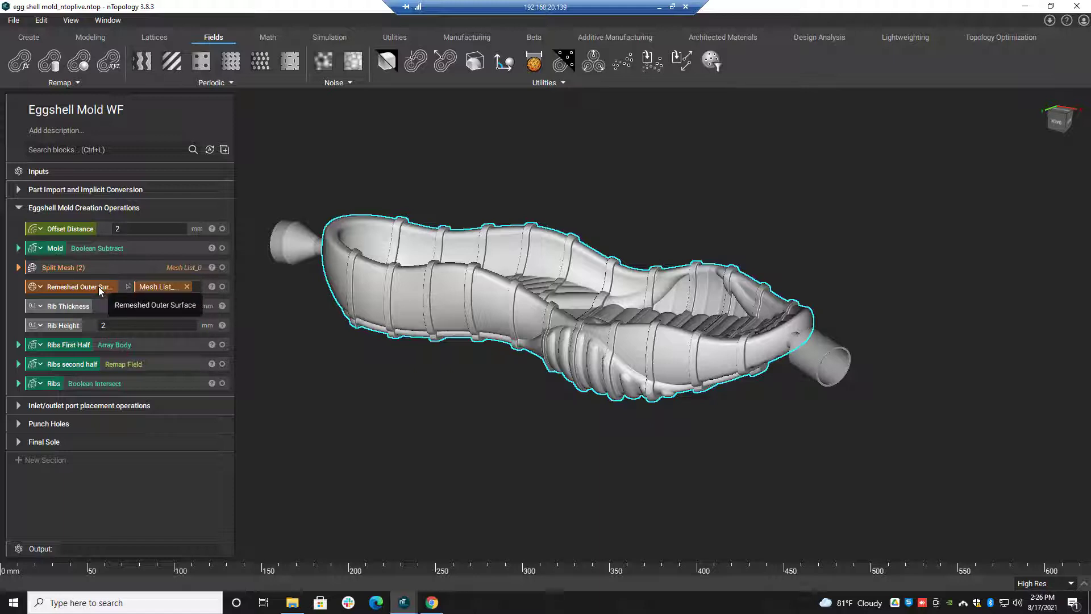
# - Set Rib Thickness to 4 mm, fold the Mold subtraction inputs, and expand Ribs First Half
pyautogui.write('4')
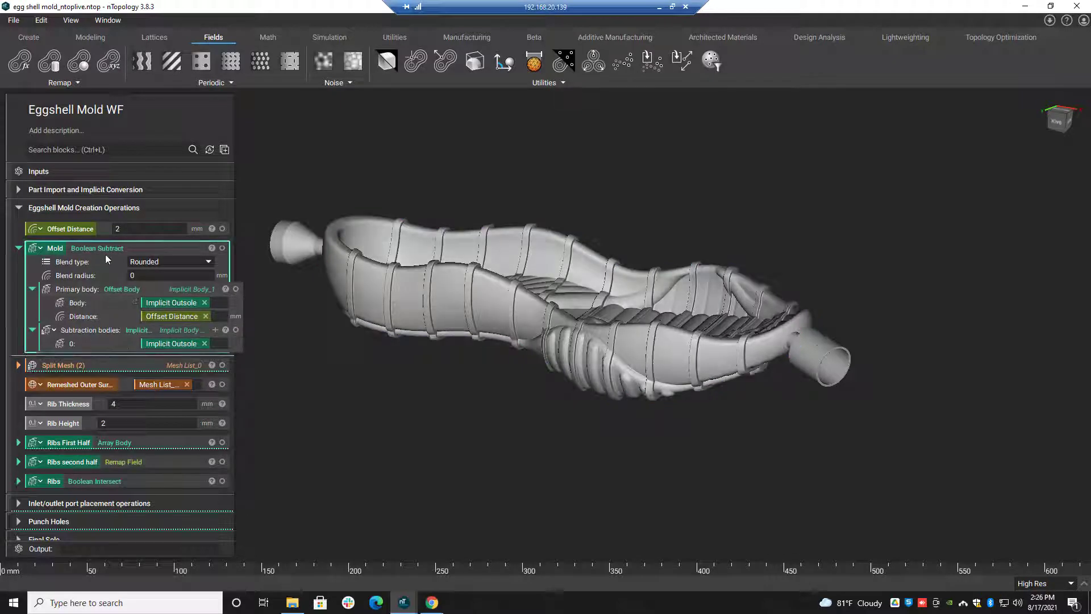
pyautogui.click(19, 248)
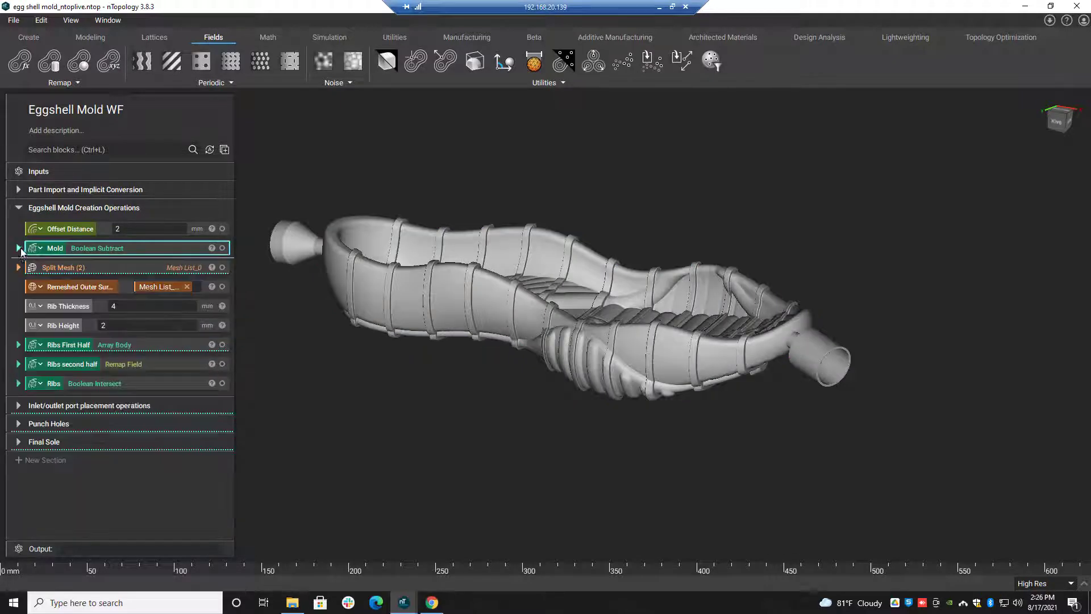
pyautogui.click(18, 345)
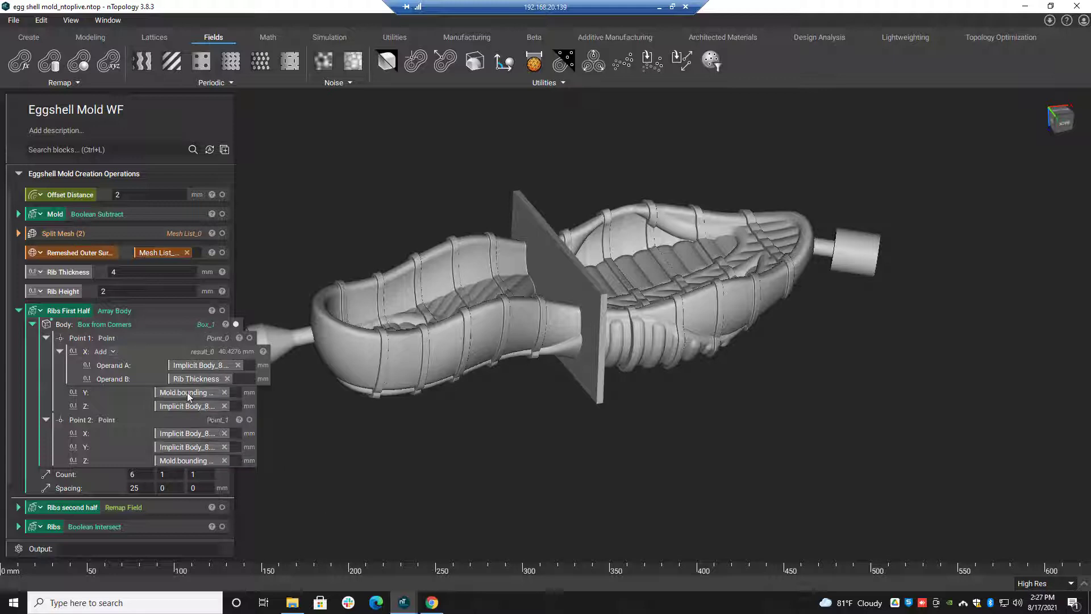
pyautogui.moveTo(188, 391)
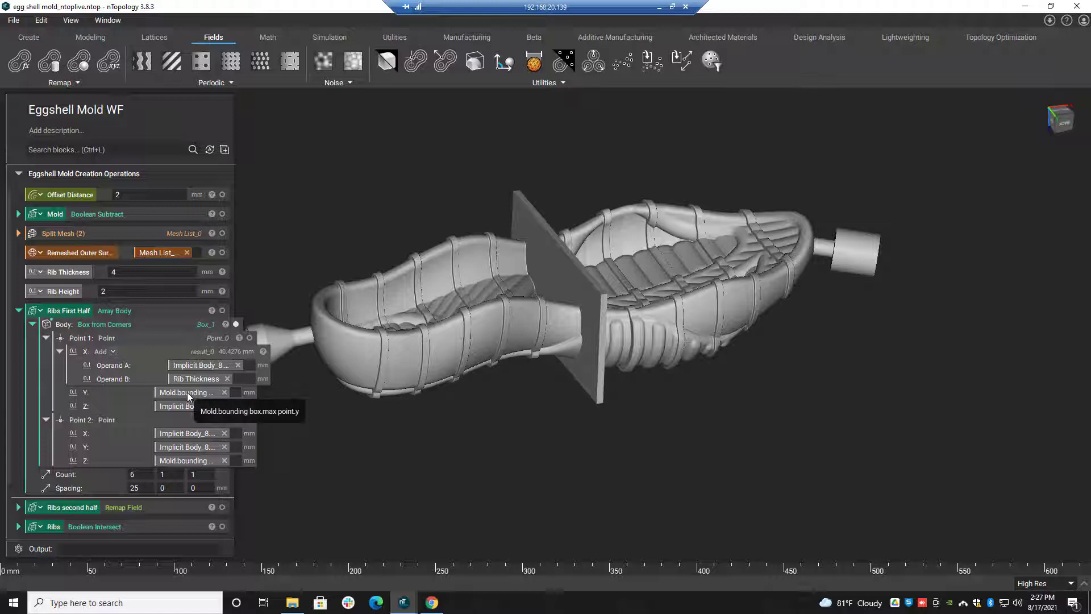
pyautogui.click(69, 214)
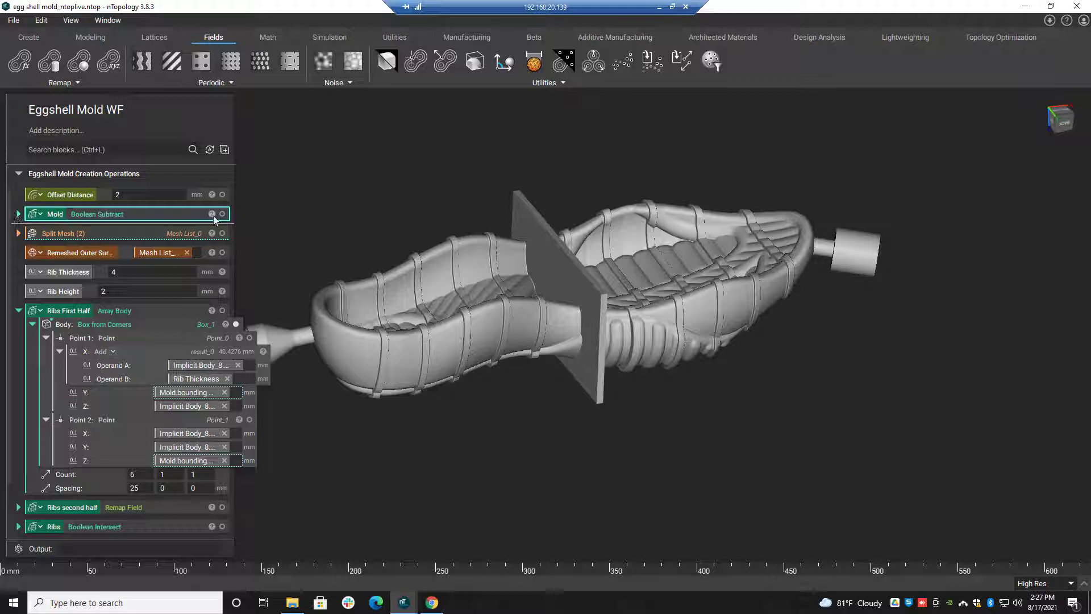
pyautogui.click(212, 214)
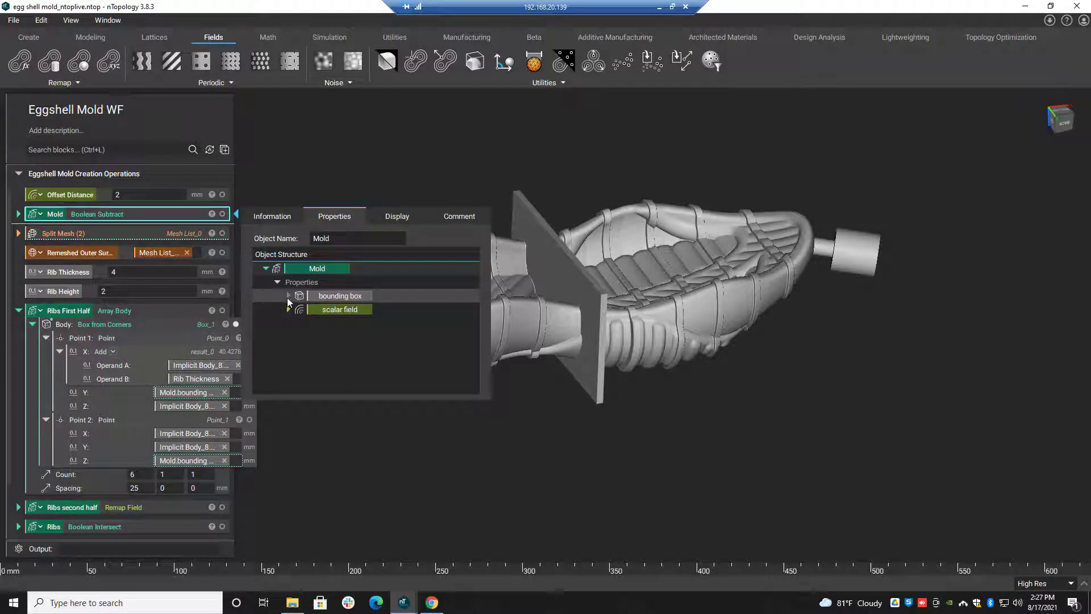
pyautogui.click(288, 296)
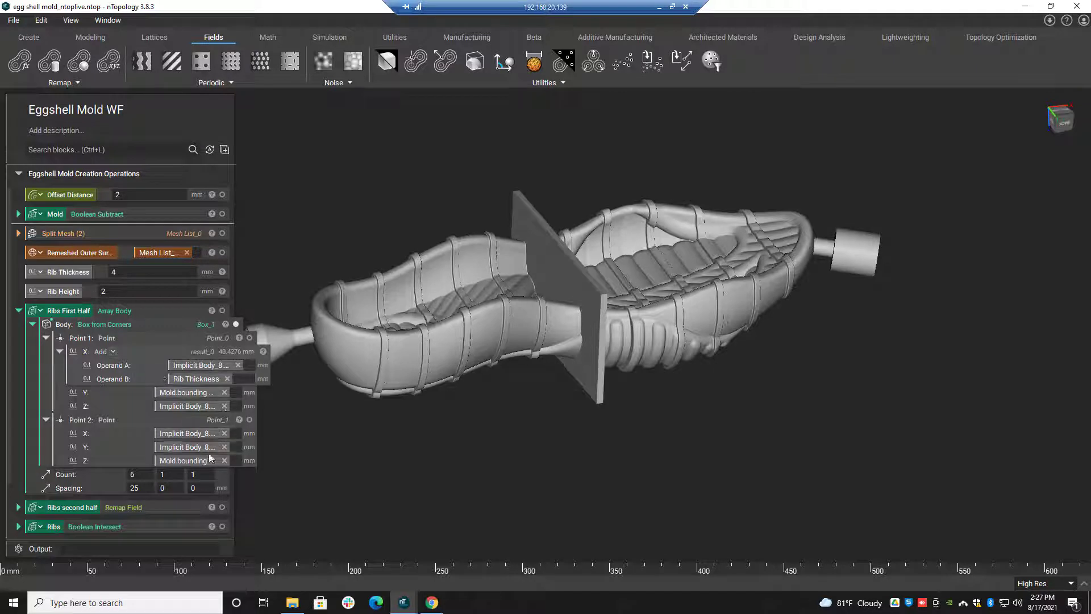
pyautogui.moveTo(208, 458)
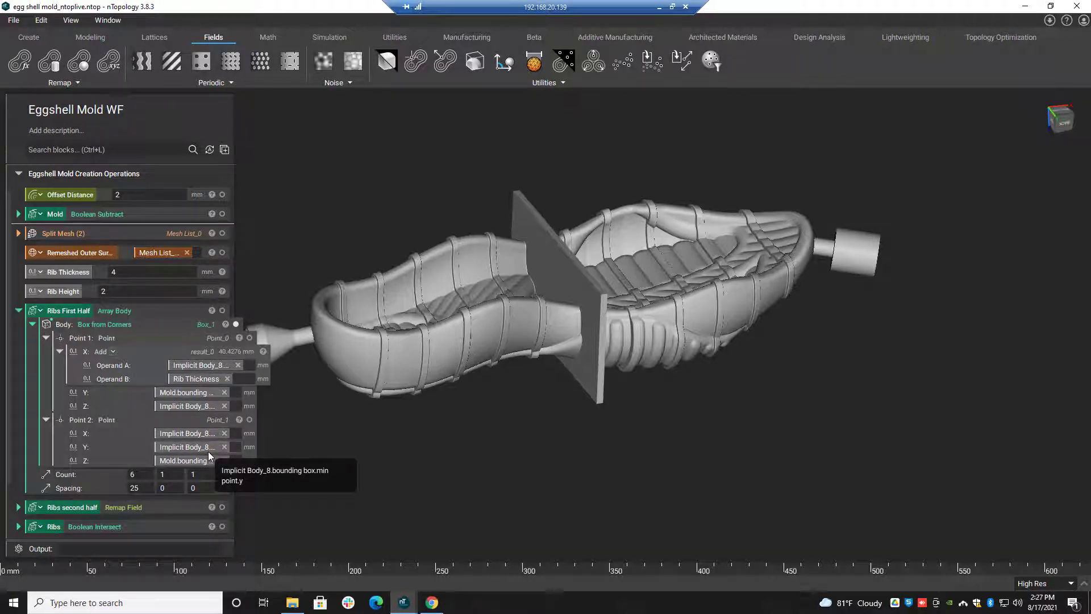
pyautogui.moveTo(335, 464)
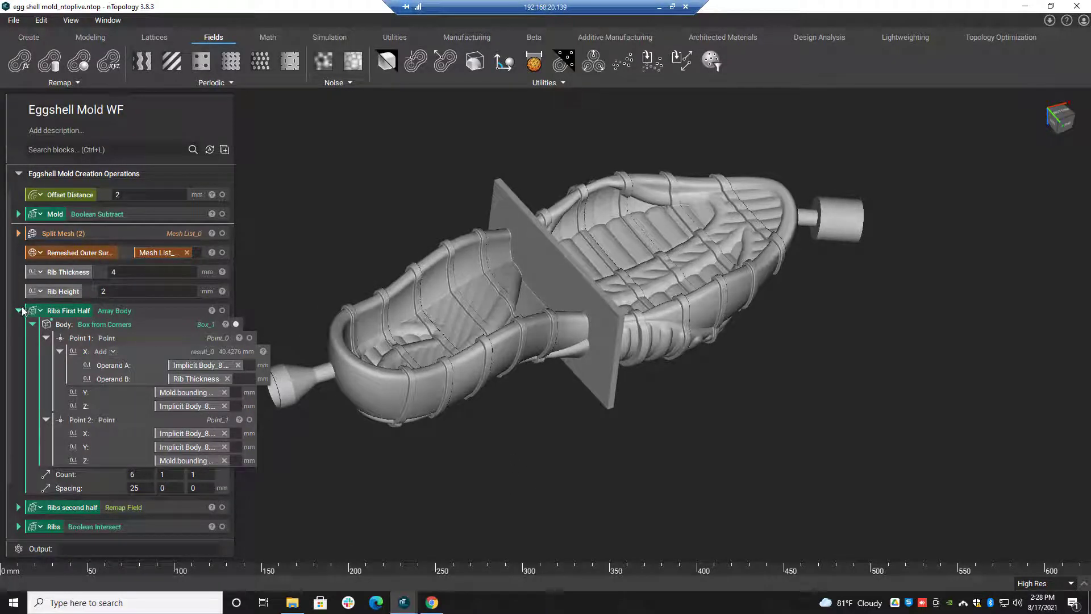
# - Collapse Ribs First Half and display only the Ribs Boolean Intersect conforming rib rings
pyautogui.click(19, 310)
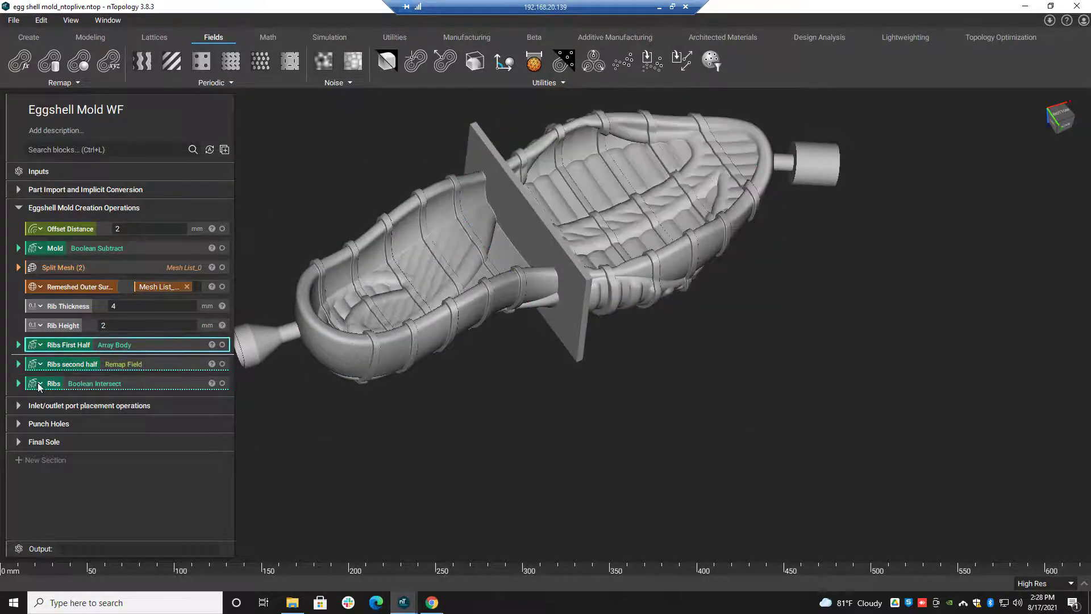
pyautogui.click(18, 384)
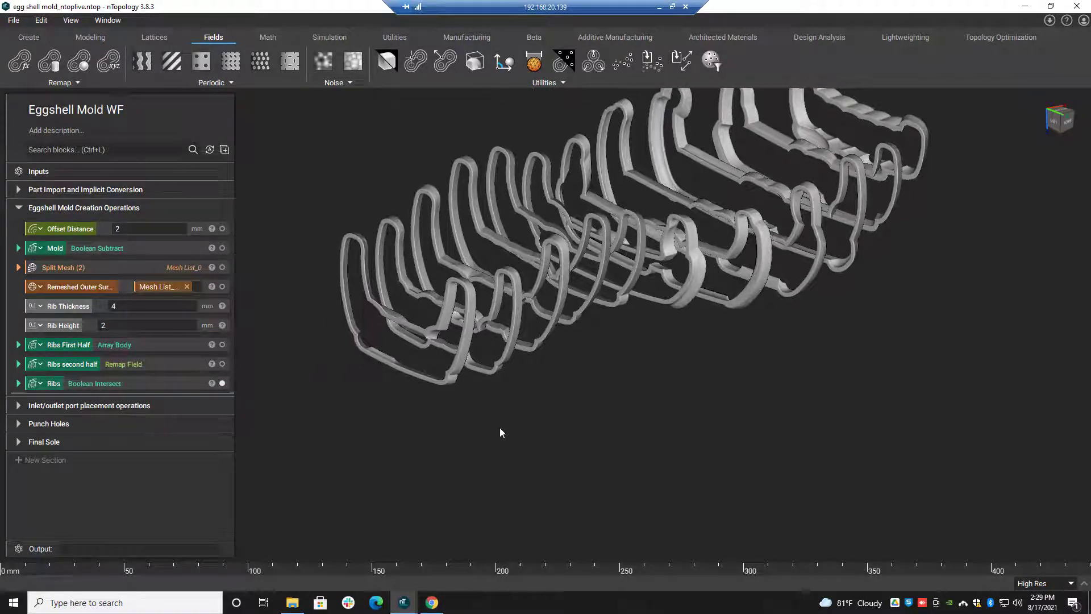
# - Show the Final sole hole cutout and switch to the Inlet/outlet port placement operations
pyautogui.click(44, 441)
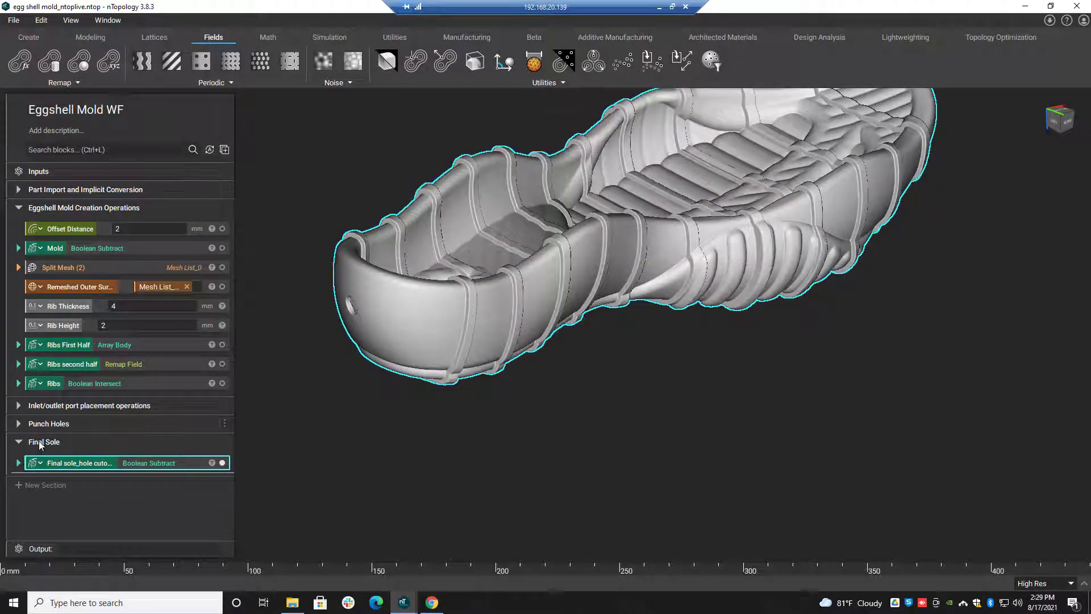
pyautogui.click(19, 441)
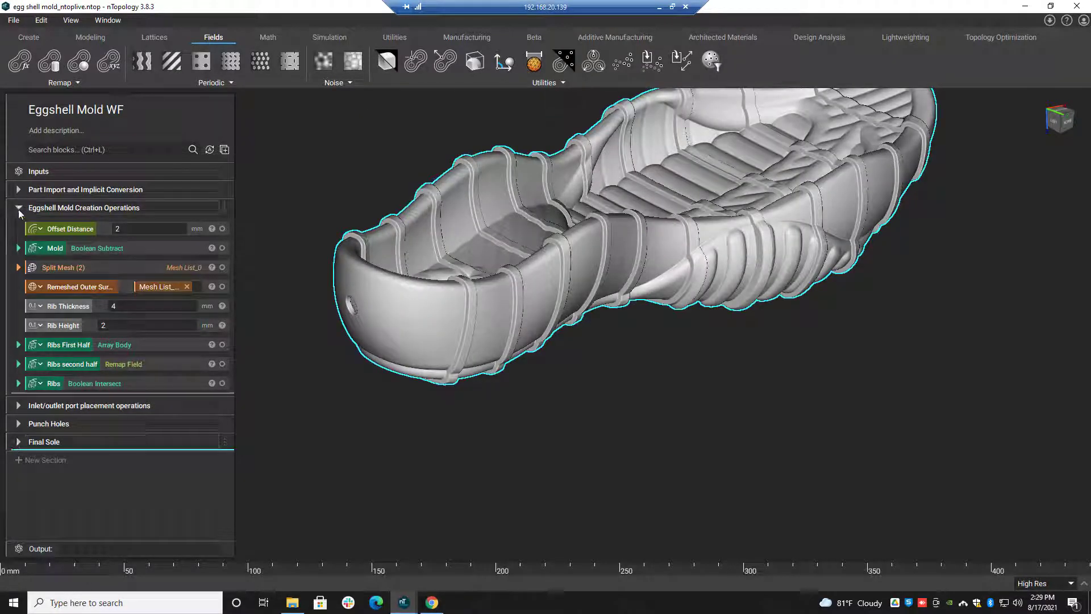
pyautogui.click(19, 207)
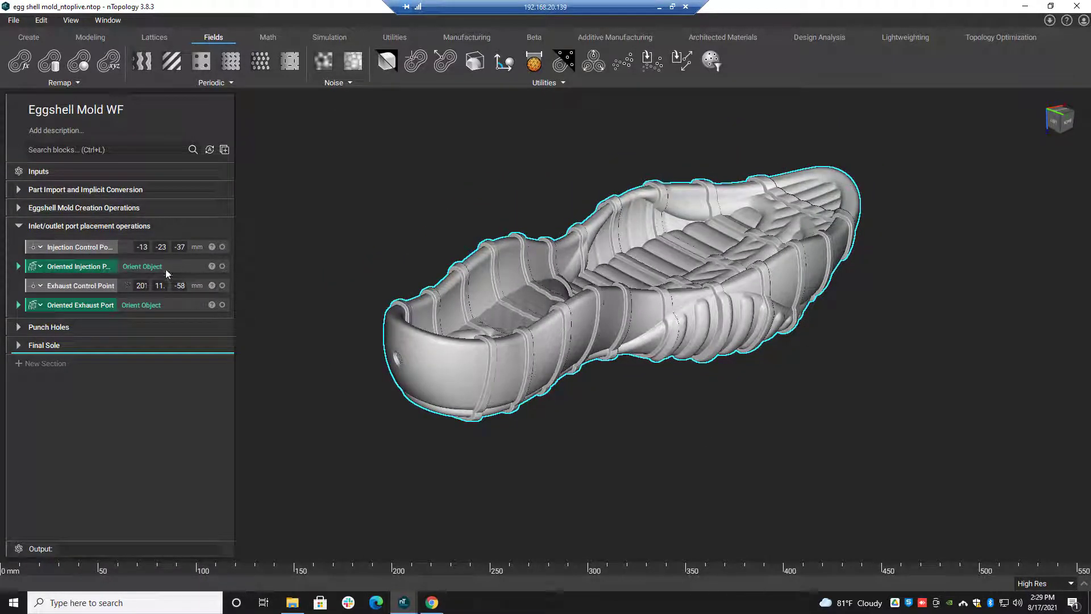
# - Display the oriented injection and exhaust ports, check Punch Holes, and select Injection Control Point
pyautogui.click(79, 266)
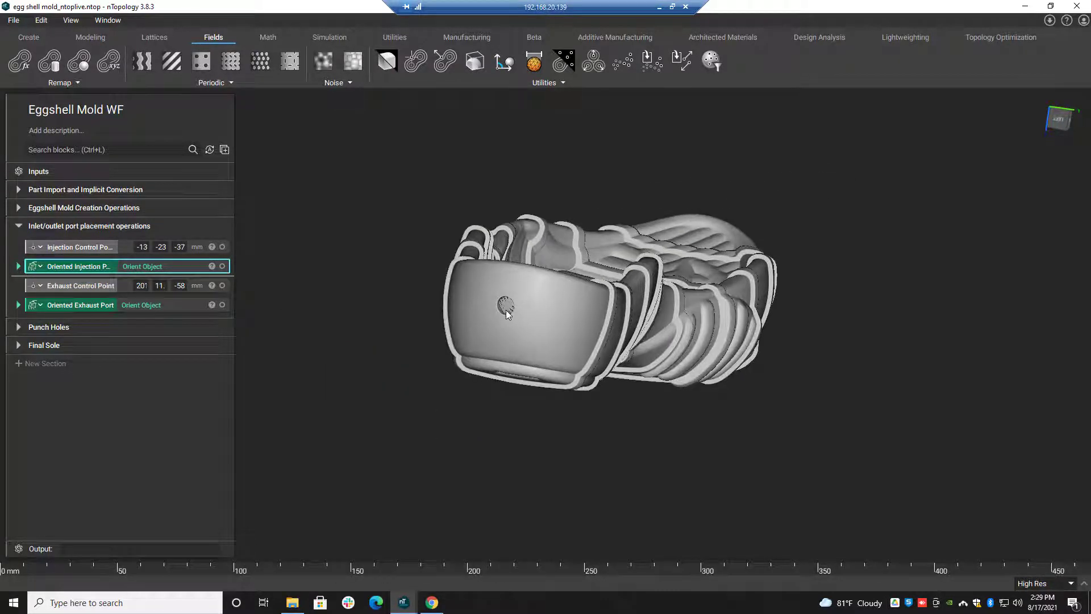
pyautogui.moveTo(508, 313); pyautogui.dragTo(758, 387)
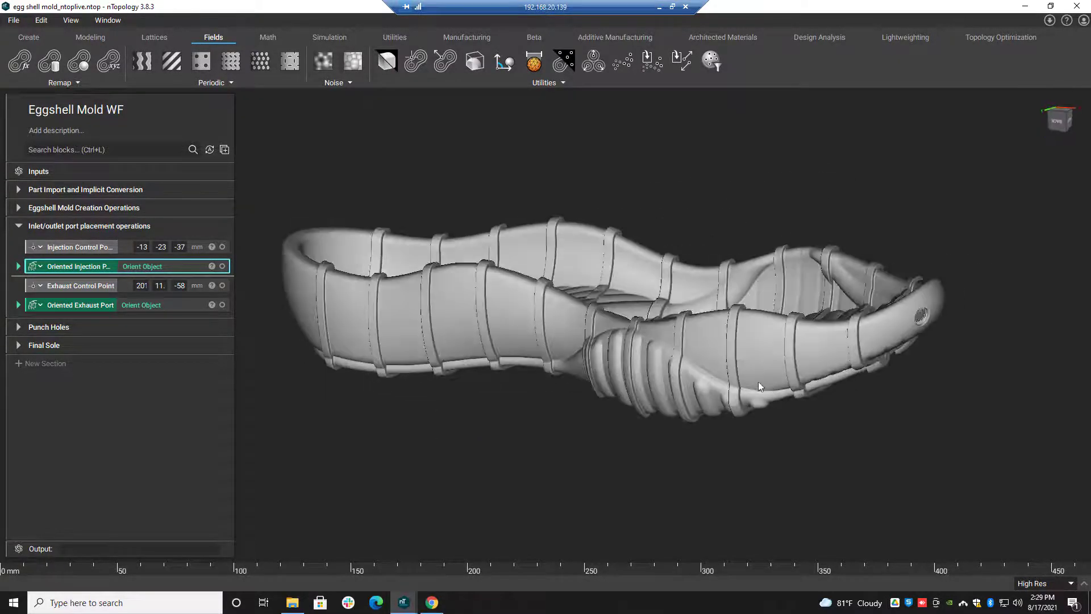
pyautogui.click(19, 326)
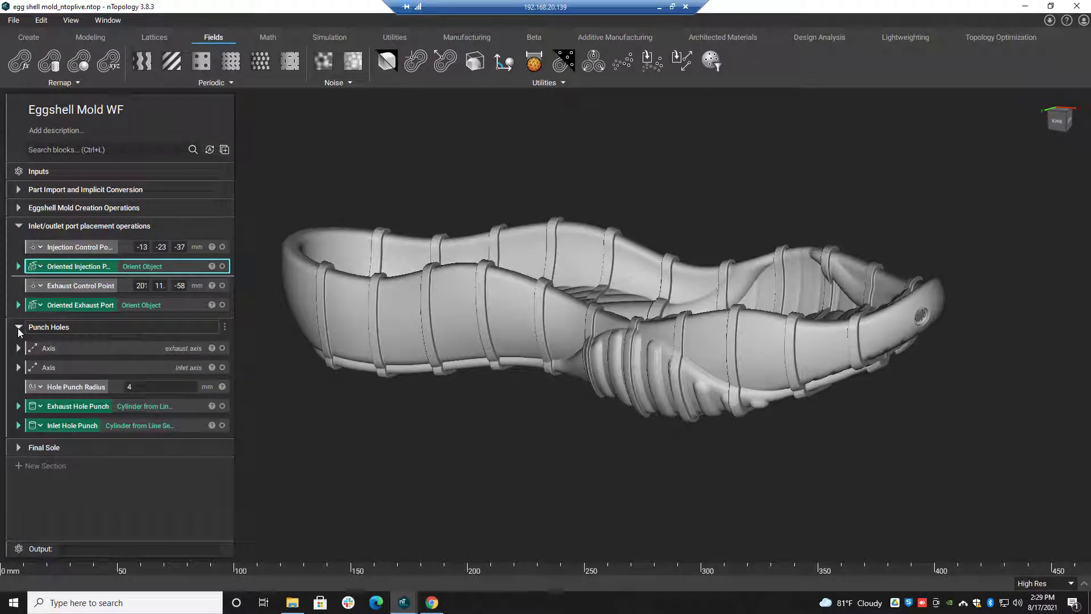
pyautogui.click(18, 326)
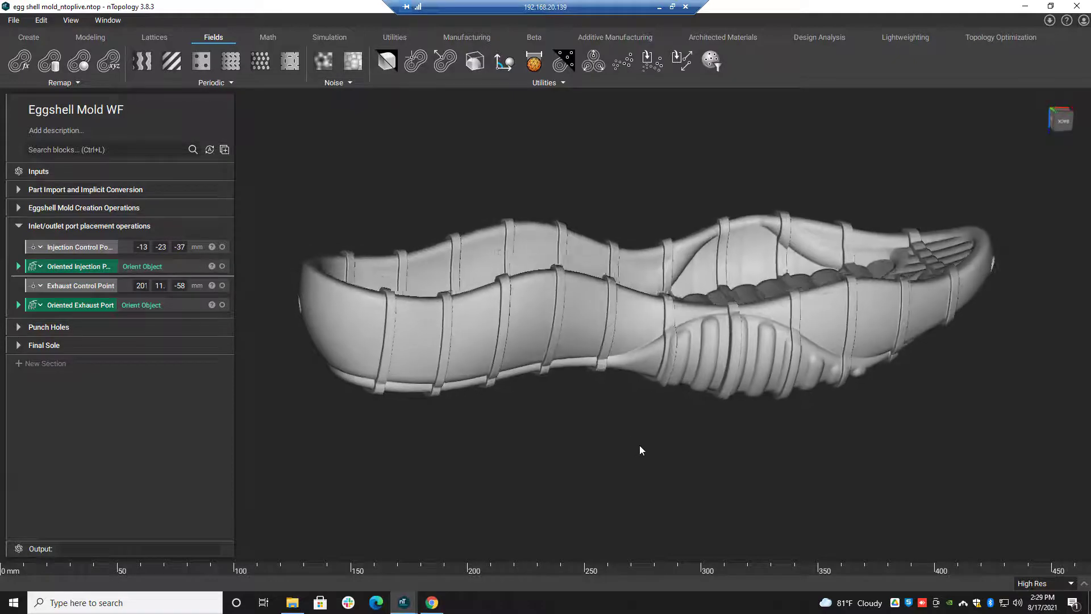
pyautogui.click(78, 266)
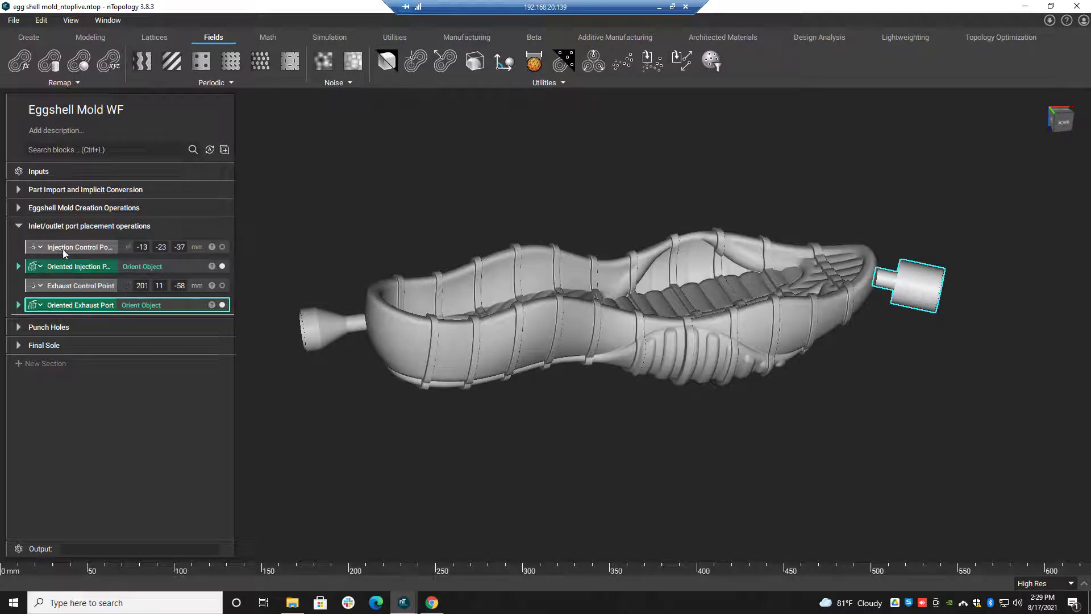
pyautogui.click(80, 286)
pyautogui.write('-63')
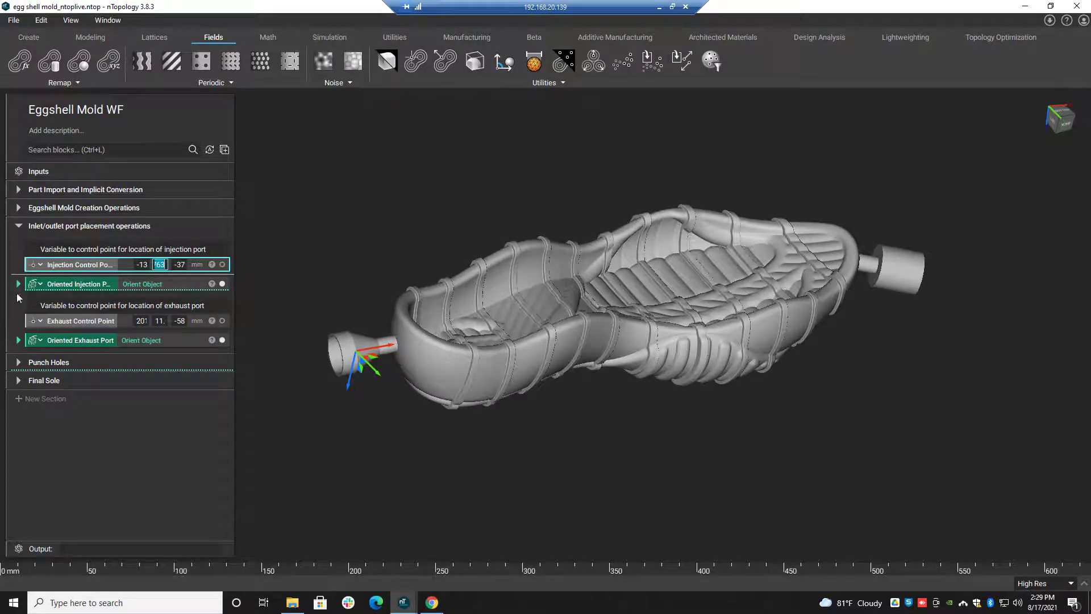
# - Expand Oriented Injection Port and set the injection control point to -13, -23, -37
pyautogui.click(19, 283)
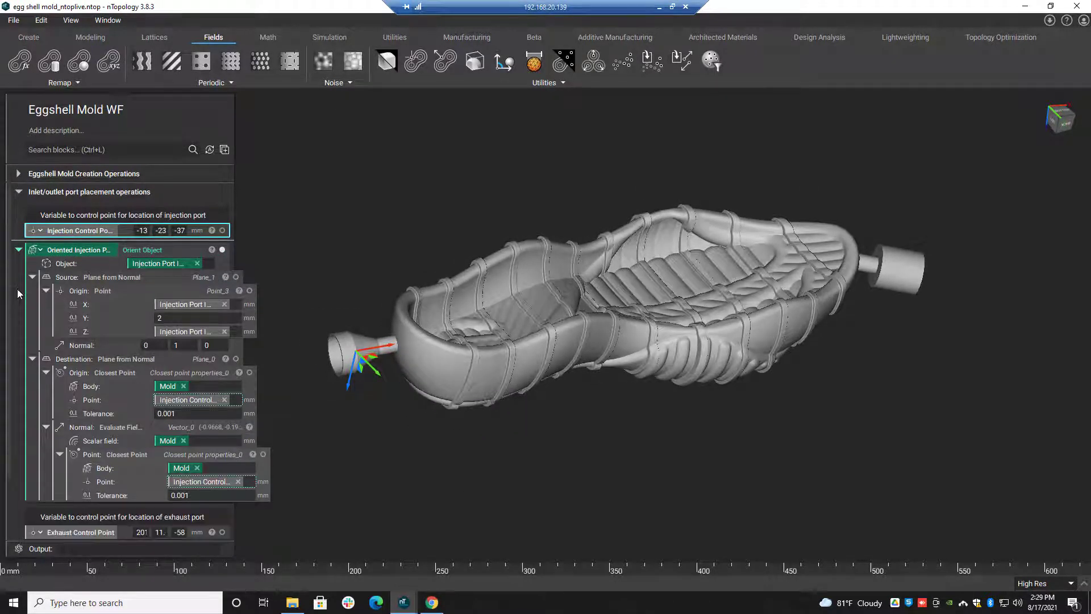
pyautogui.click(115, 373)
pyautogui.write('63')
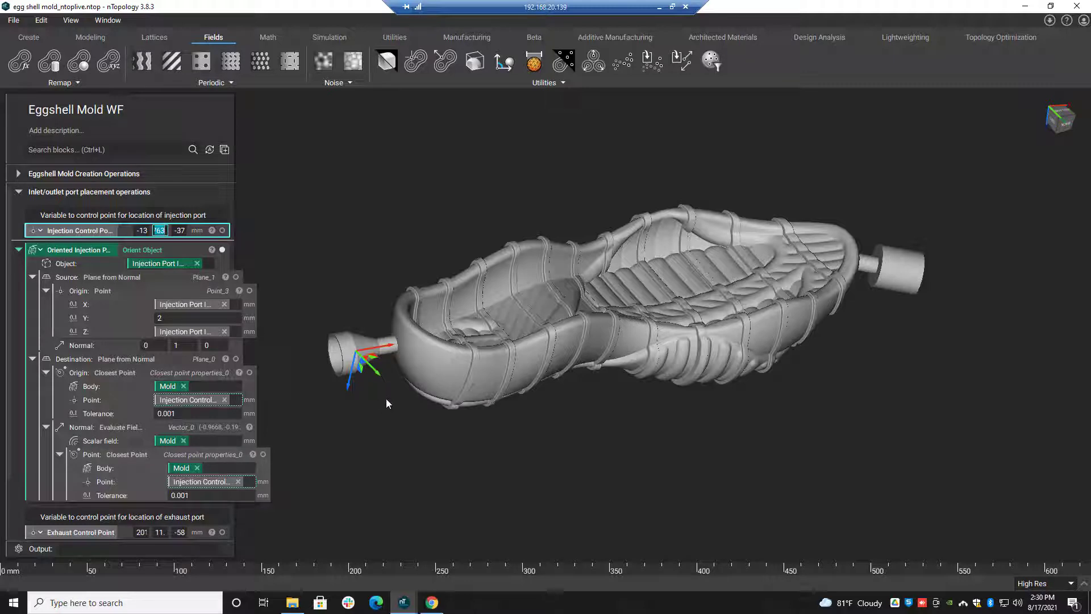
pyautogui.moveTo(130, 436)
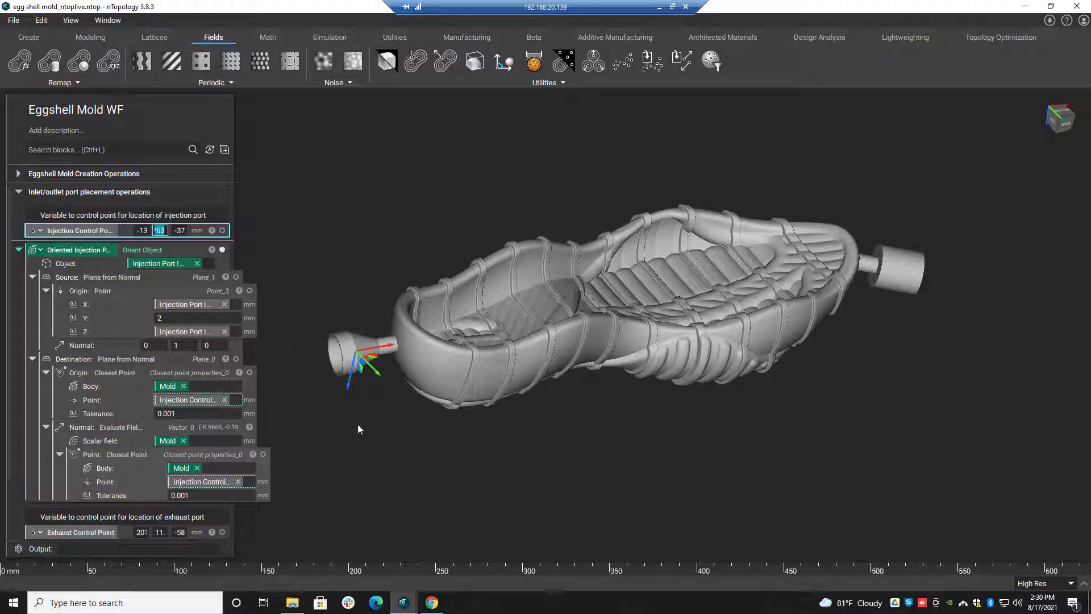
pyautogui.moveTo(362, 431)
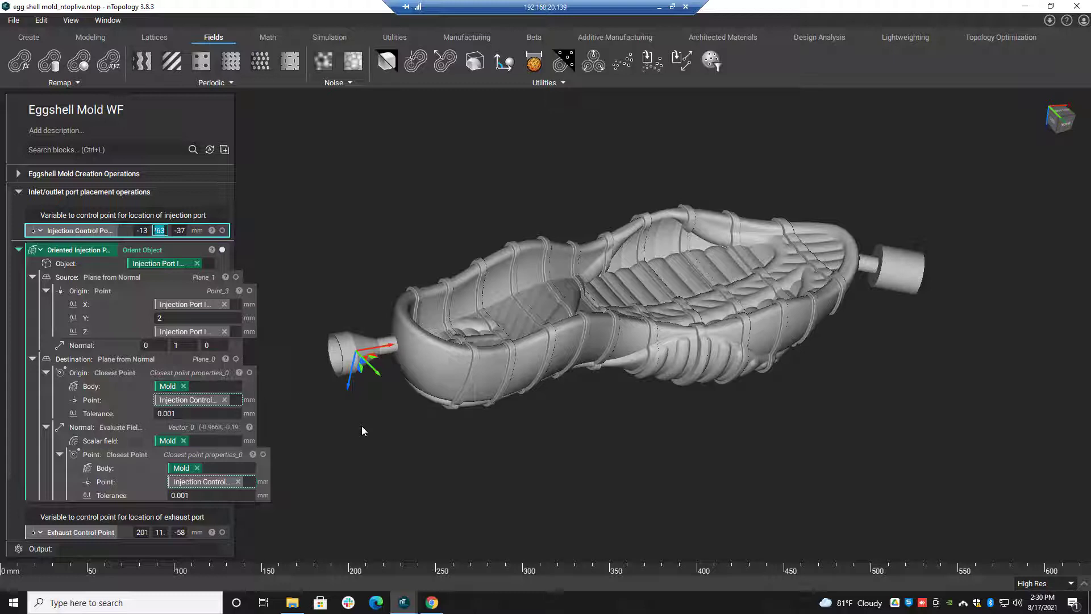
pyautogui.moveTo(591, 396)
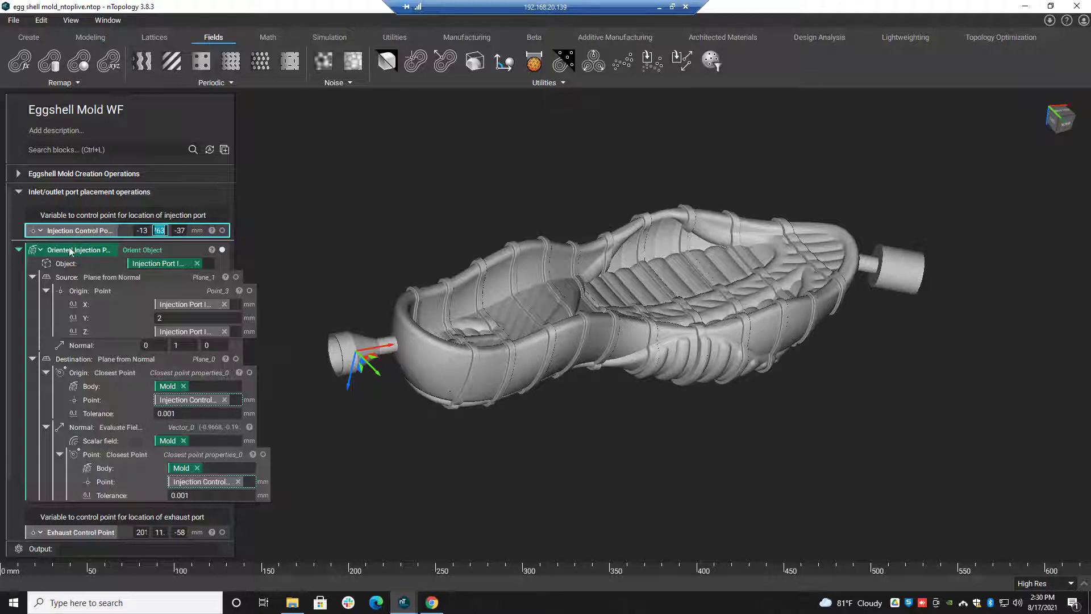
pyautogui.moveTo(91, 261)
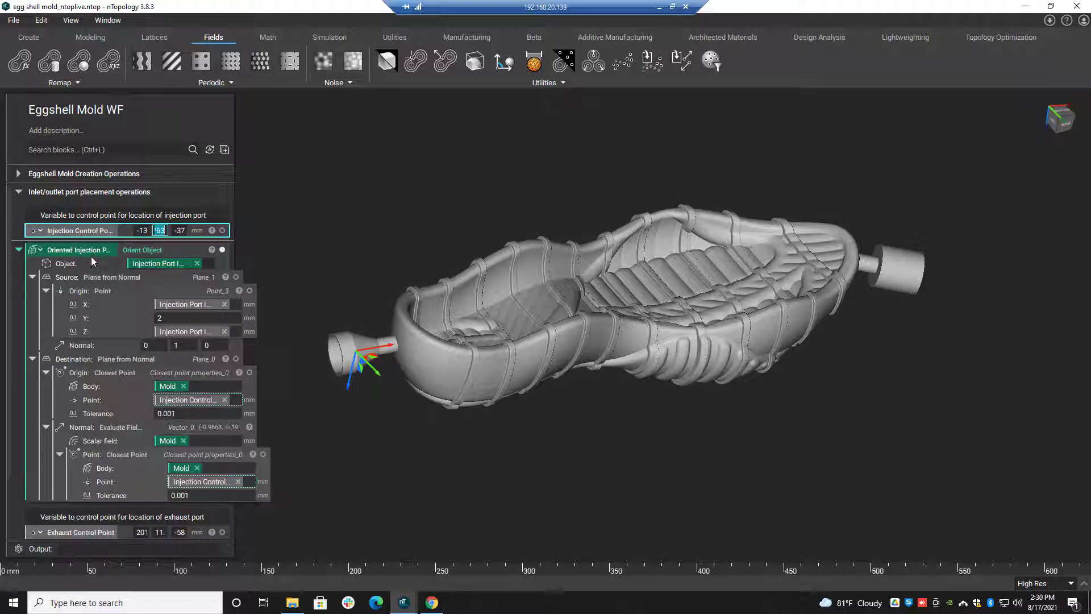
pyautogui.moveTo(161, 263)
pyautogui.write('-23')
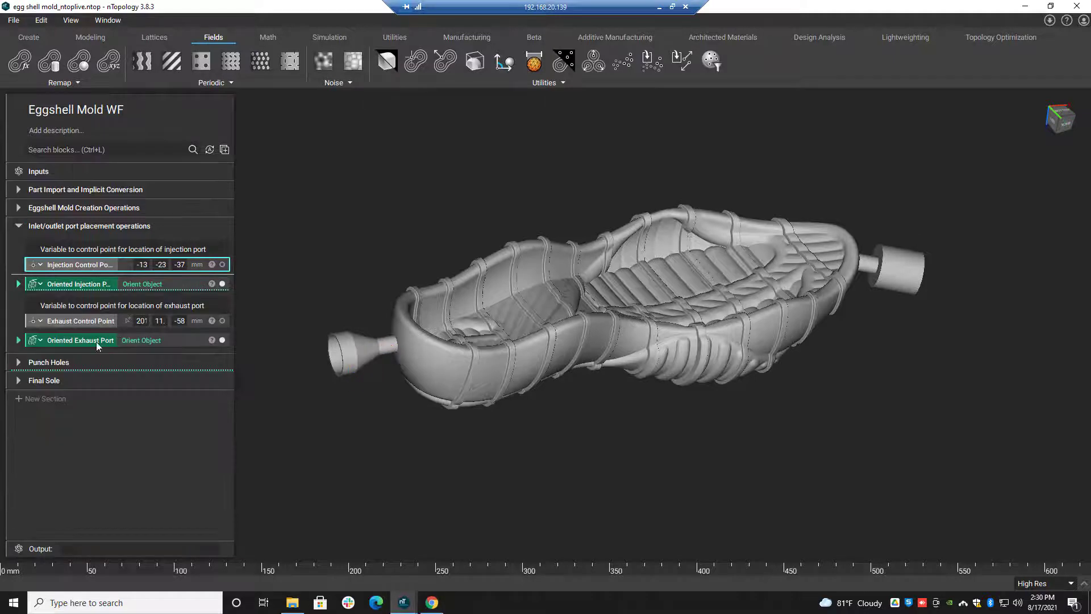
# - Review Punch Holes, collapse port placement operations, and orbit around the complete mold
pyautogui.click(19, 362)
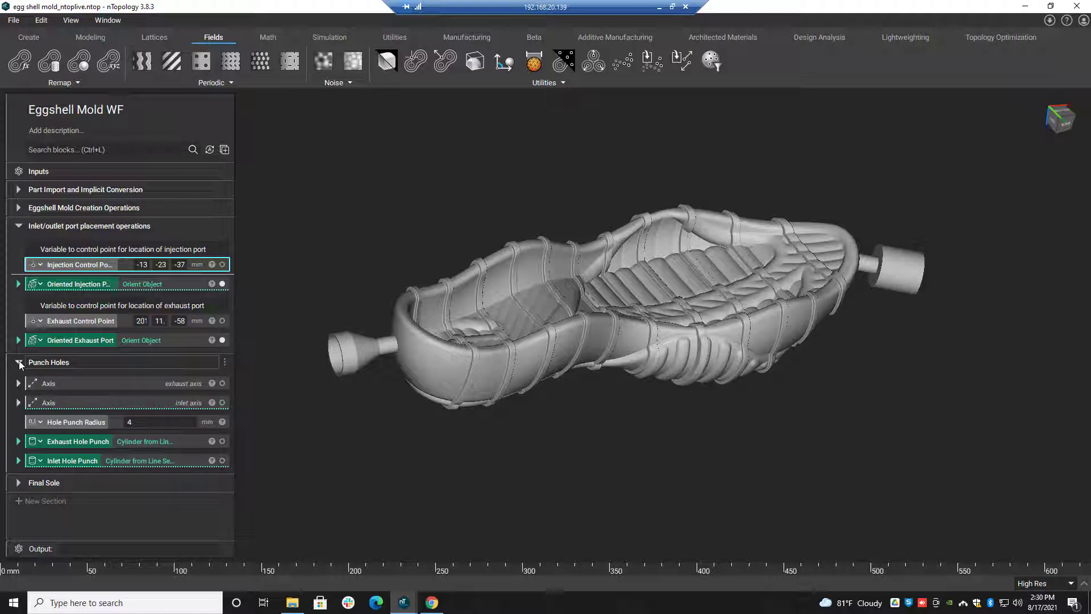
pyautogui.click(19, 362)
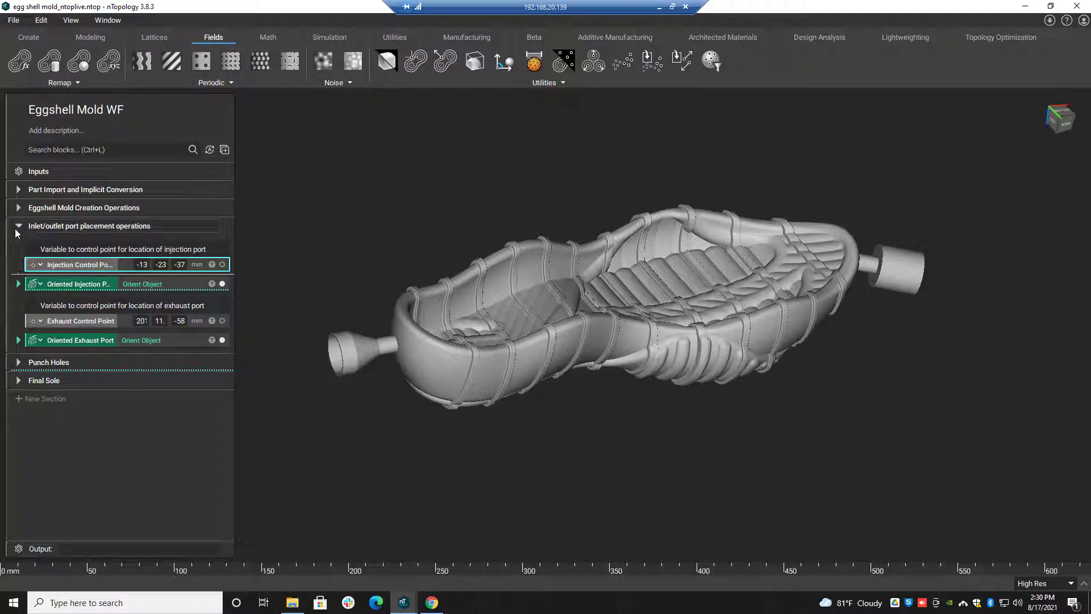
pyautogui.click(19, 226)
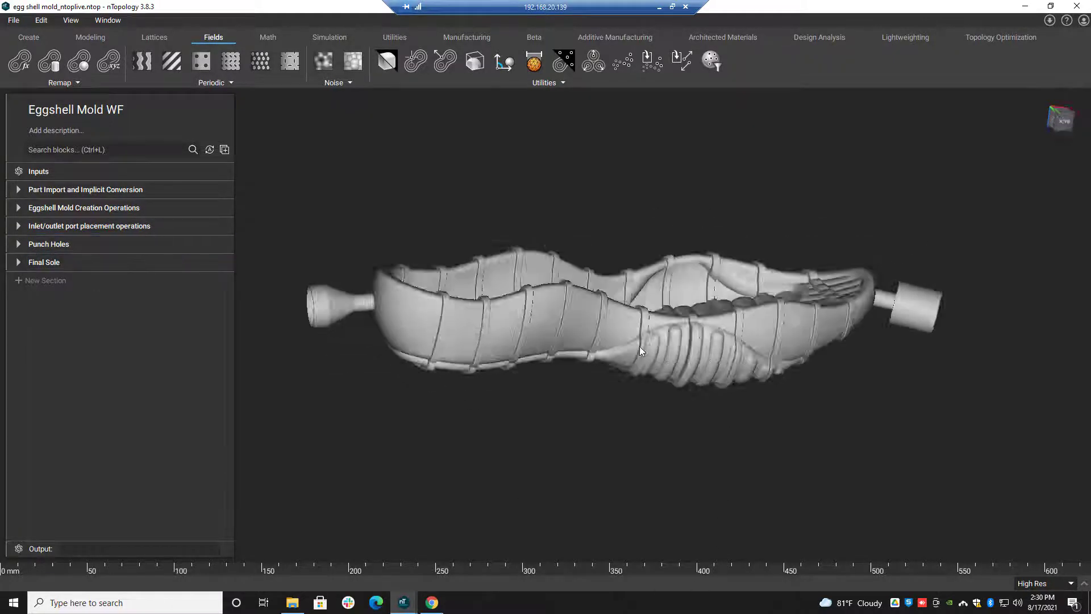
pyautogui.moveTo(641, 350); pyautogui.dragTo(651, 422)
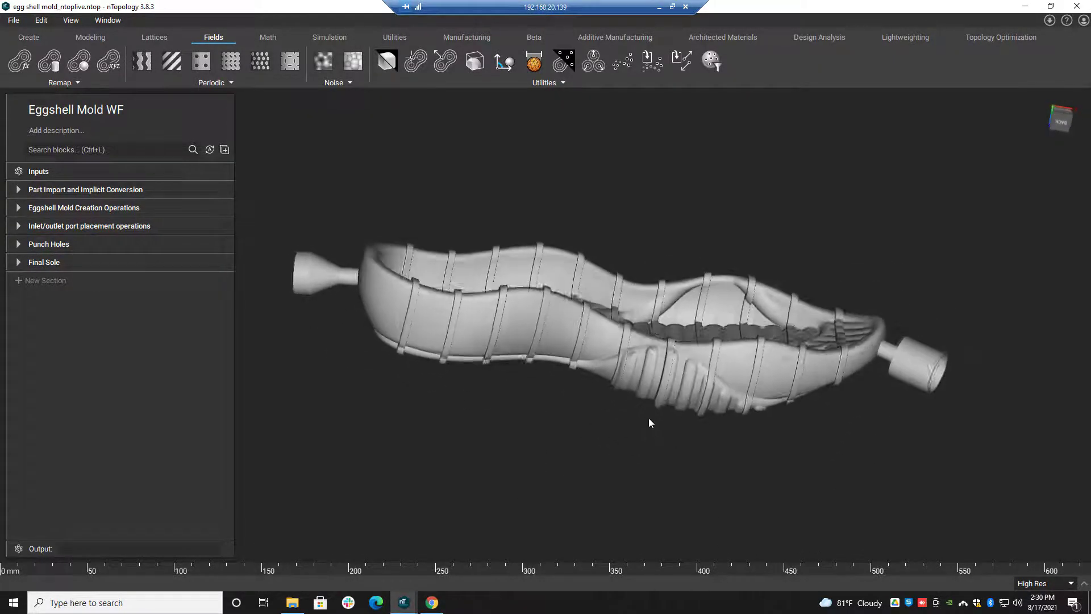
pyautogui.moveTo(651, 422); pyautogui.dragTo(543, 225)
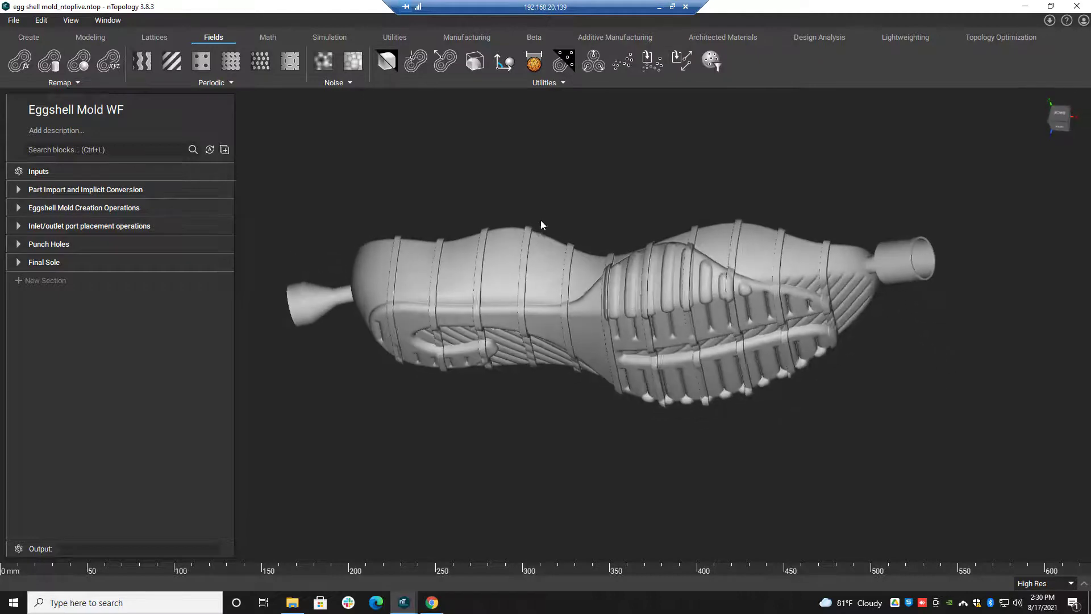
pyautogui.moveTo(543, 225); pyautogui.dragTo(440, 279)
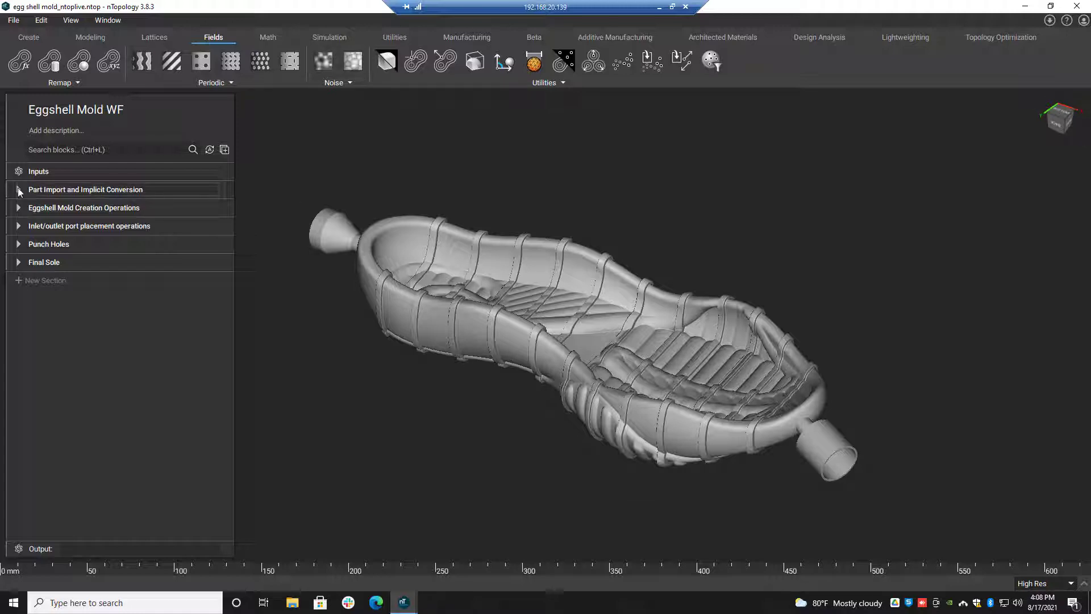
# - Open the Import Outsole block and browse its Path to a new outsole mesh file
pyautogui.click(19, 189)
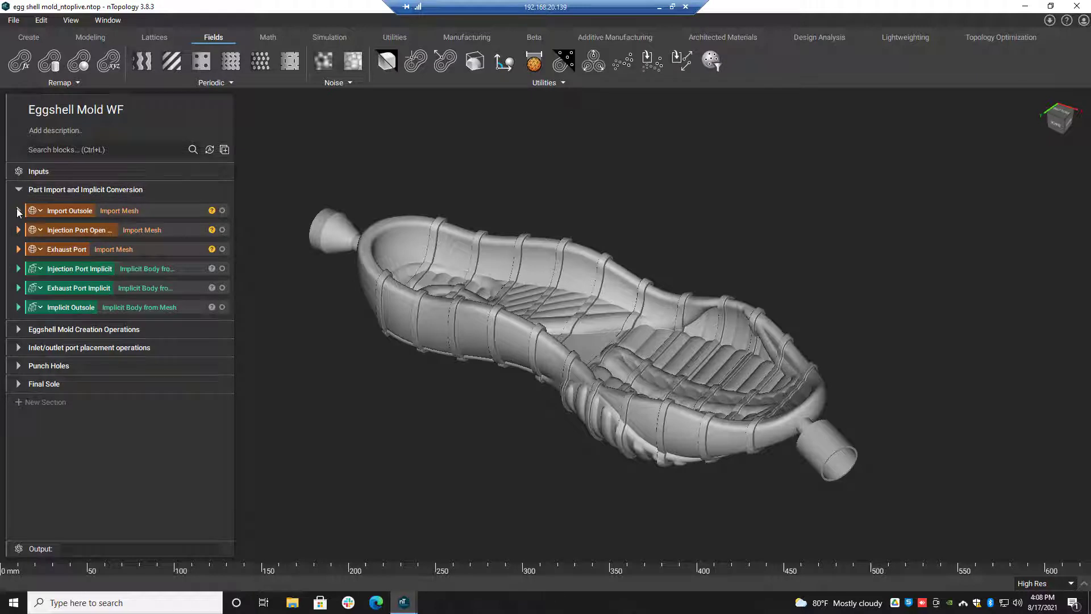
pyautogui.click(18, 211)
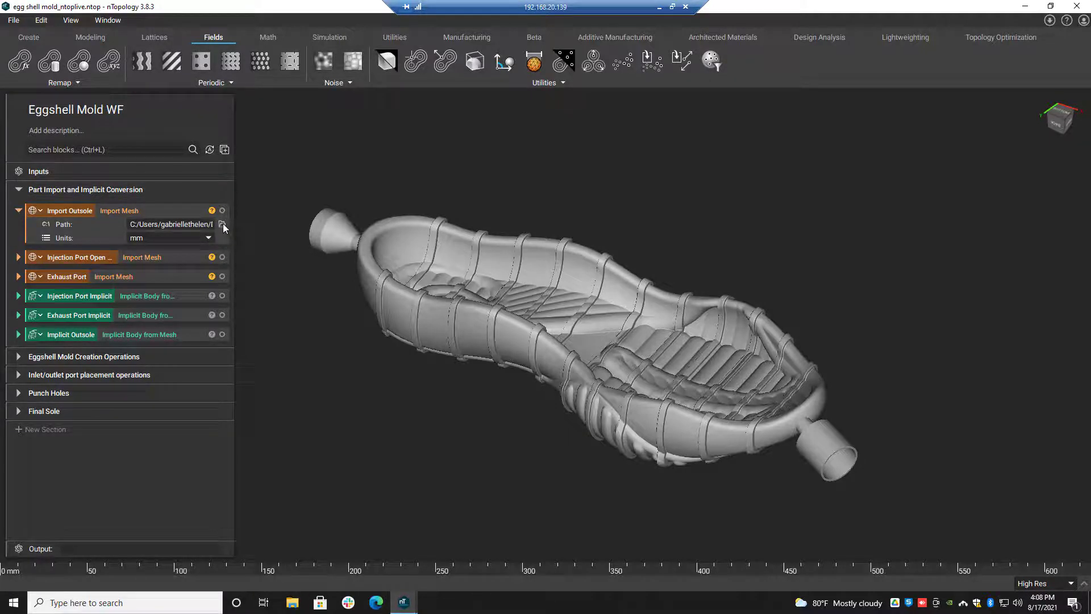
pyautogui.click(223, 224)
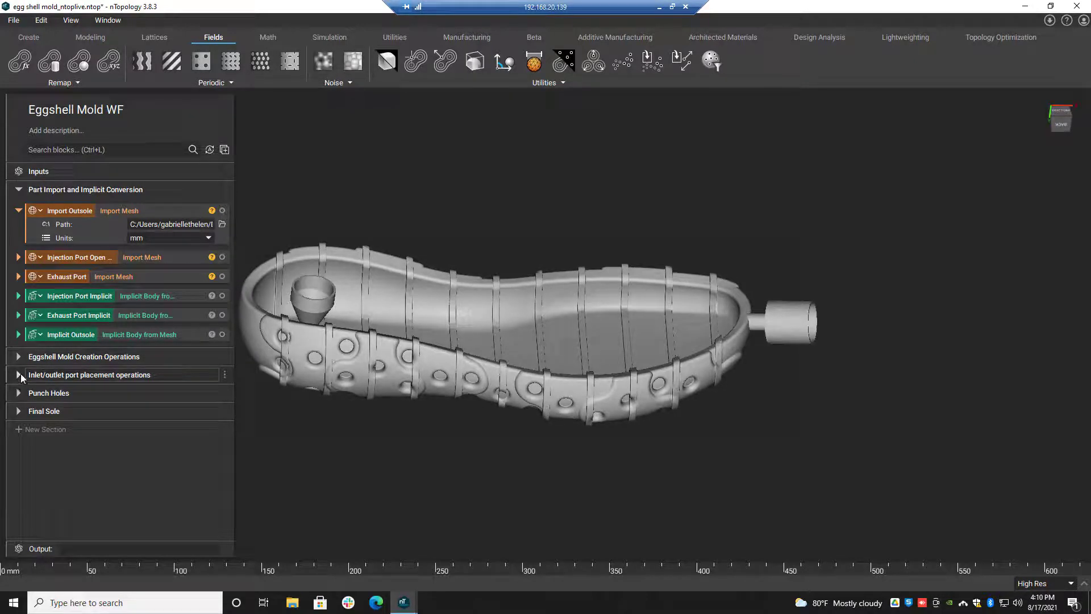
# - Show the port placement section to set injection point -19, -23, -37 and exhaust z -43
pyautogui.click(18, 375)
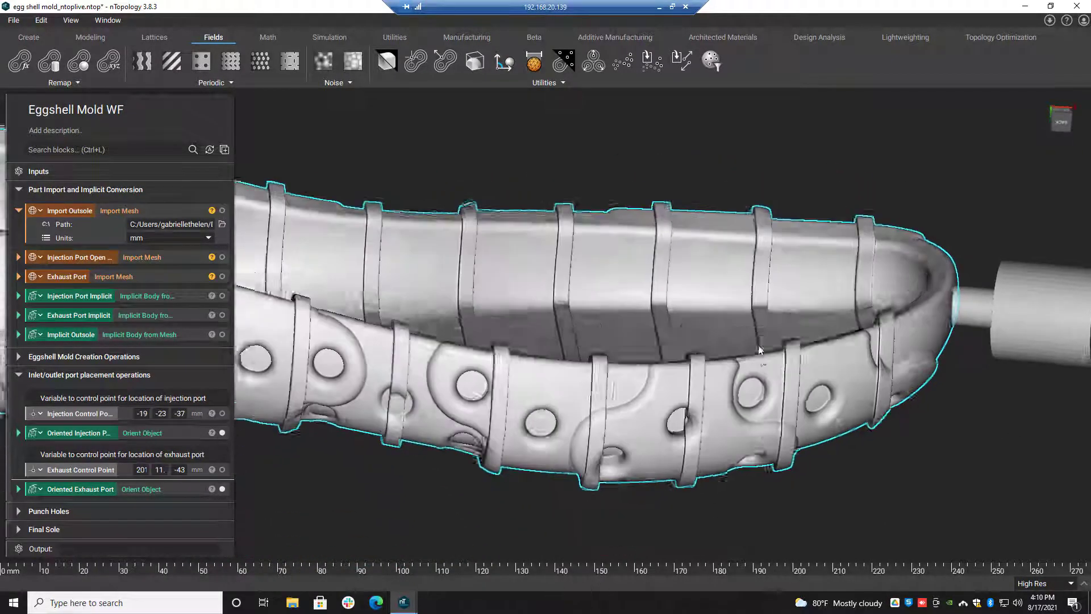
# - Orbit from a top-down view of the sole's hole pattern to a side view of the mold
pyautogui.moveTo(759, 348); pyautogui.dragTo(581, 171)
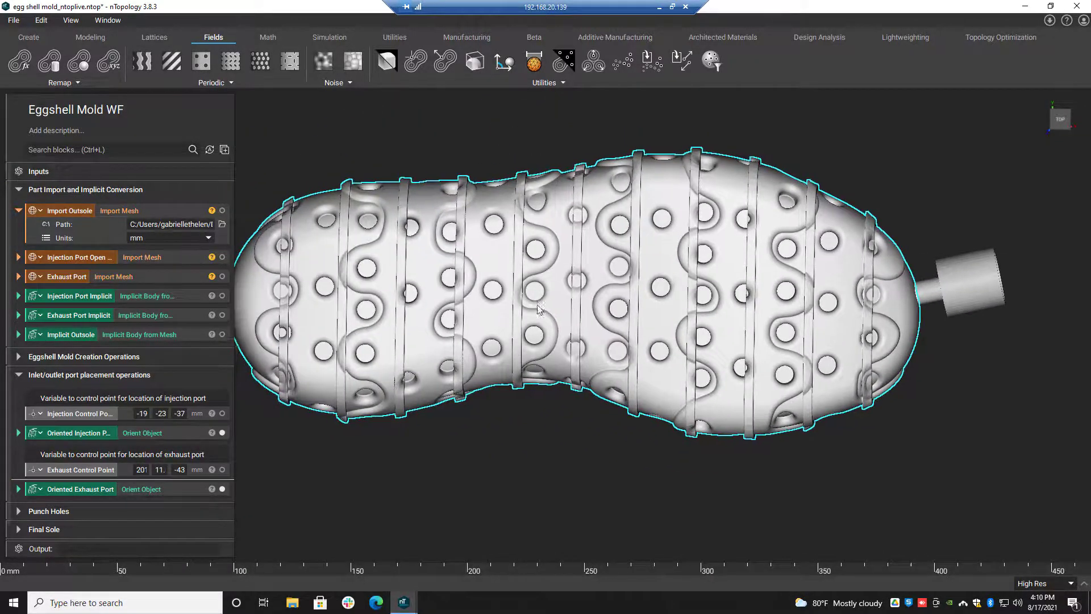
pyautogui.moveTo(536, 310); pyautogui.dragTo(574, 192)
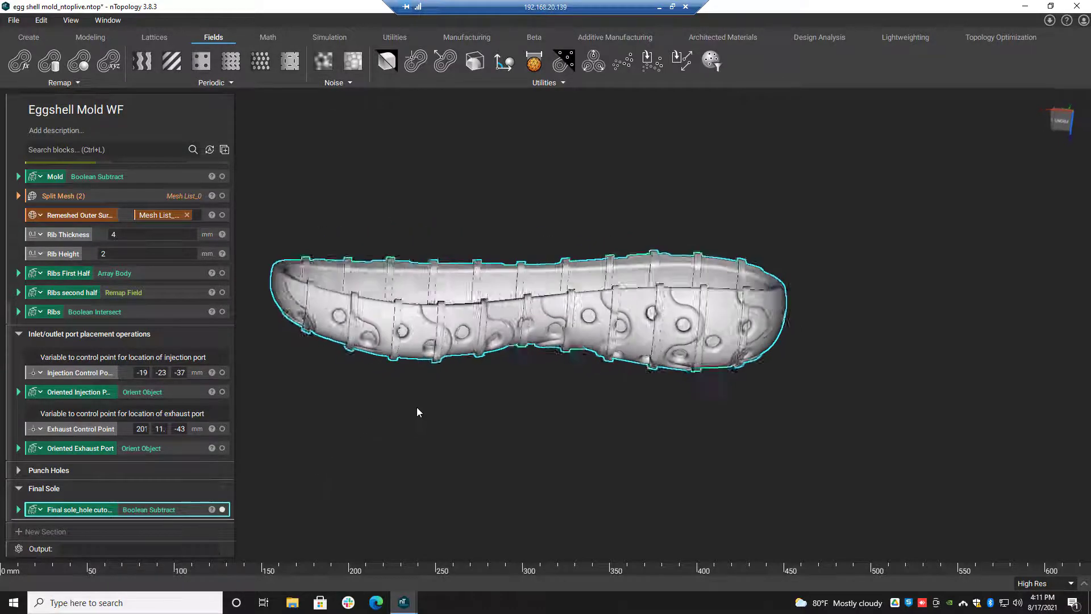
pyautogui.click(80, 392)
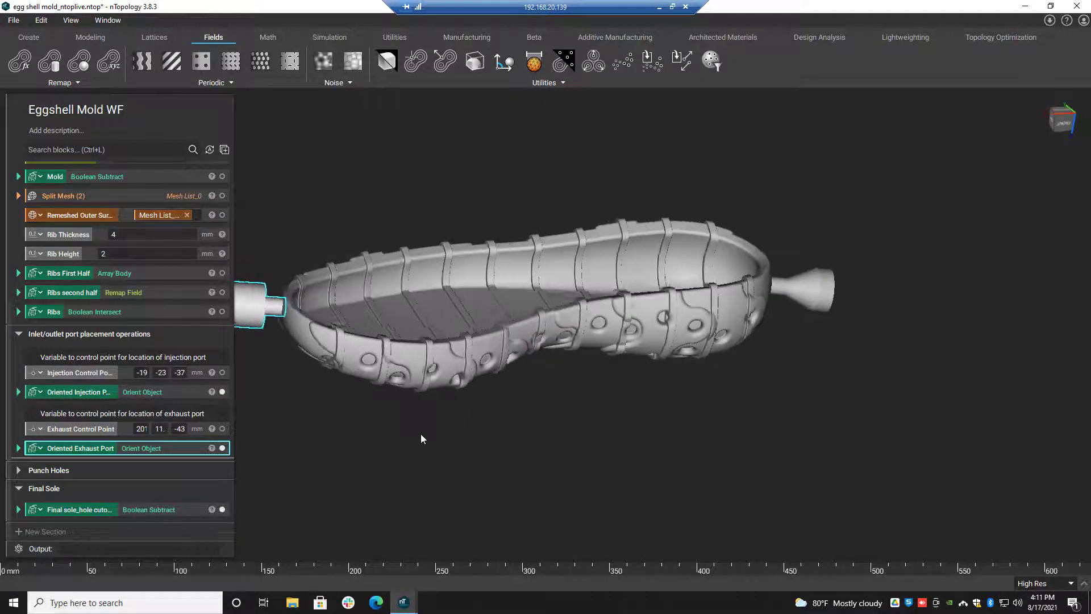
pyautogui.moveTo(421, 438); pyautogui.dragTo(614, 316)
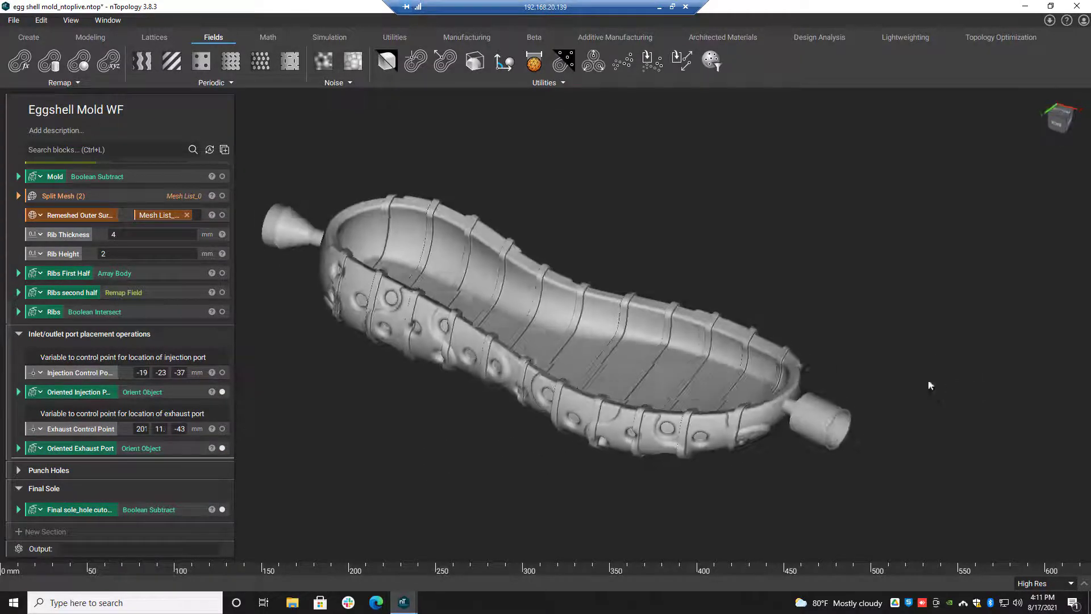
pyautogui.moveTo(930, 385); pyautogui.dragTo(498, 433)
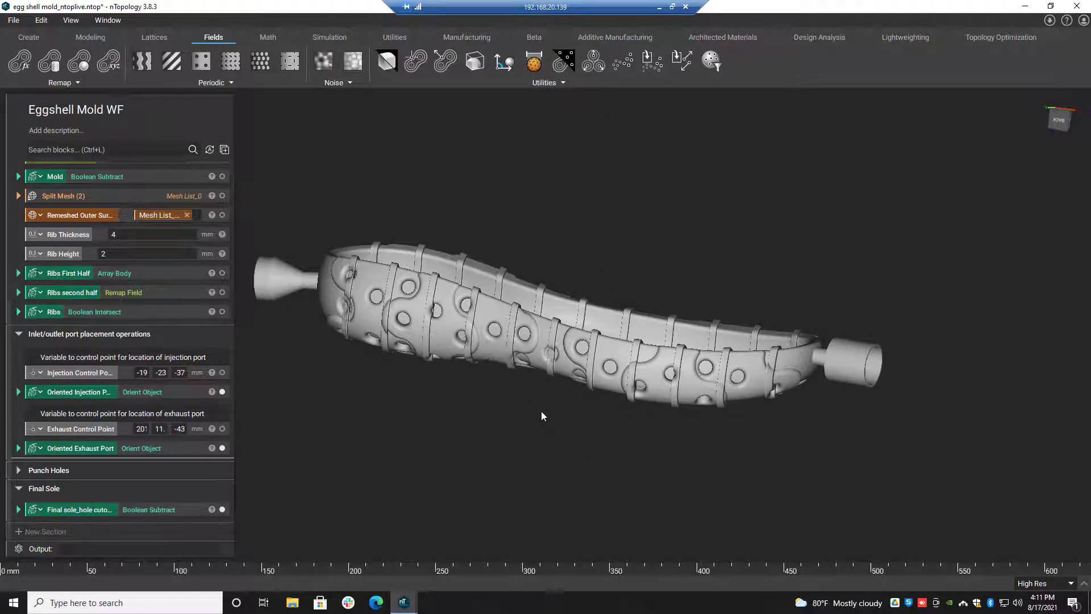
pyautogui.moveTo(543, 416); pyautogui.dragTo(480, 483)
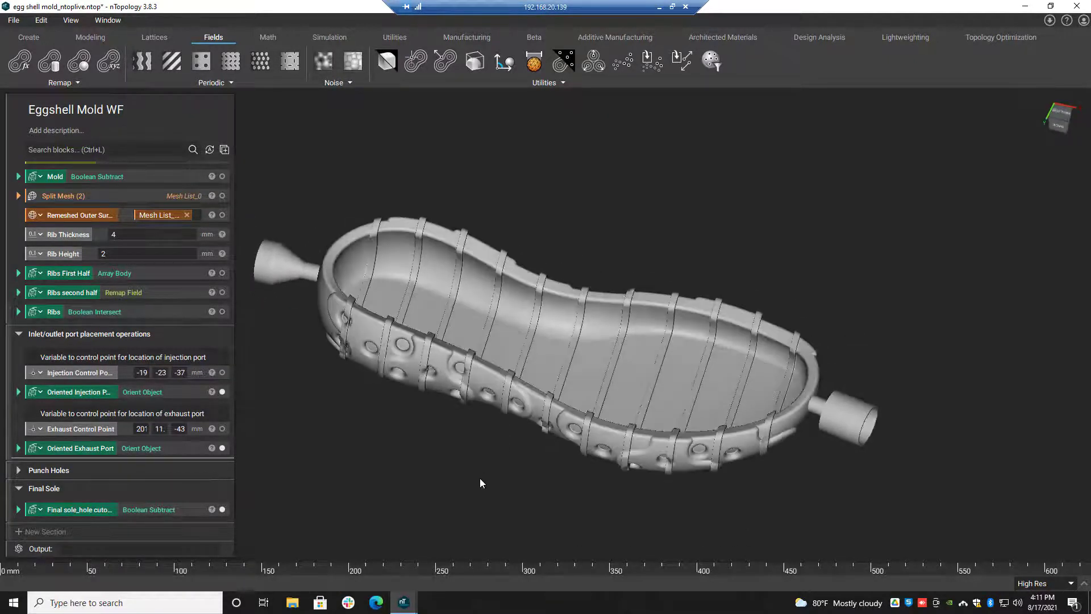